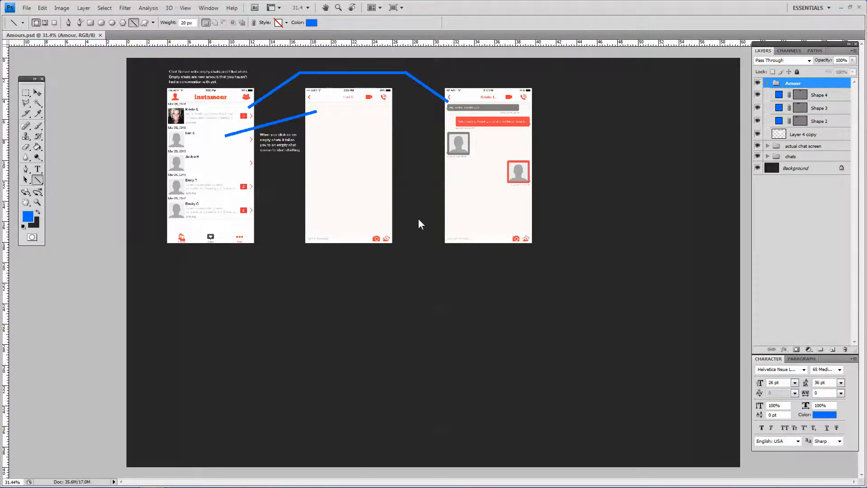
{"action": "mouse_move", "coordinate": [402, 220]}
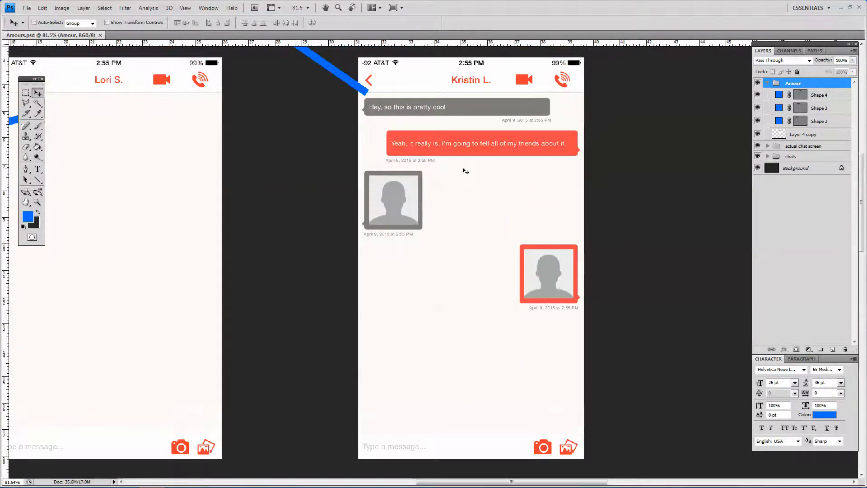
{"action": "mouse_move", "coordinate": [452, 170]}
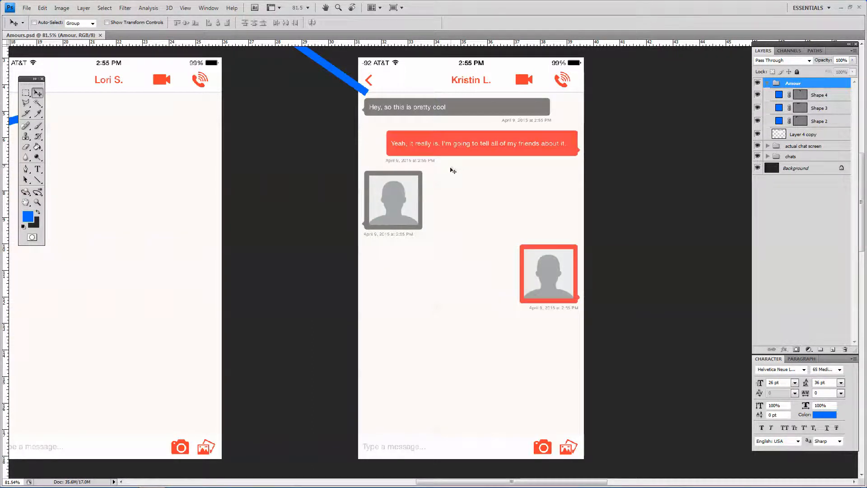
{"action": "mouse_move", "coordinate": [425, 172]}
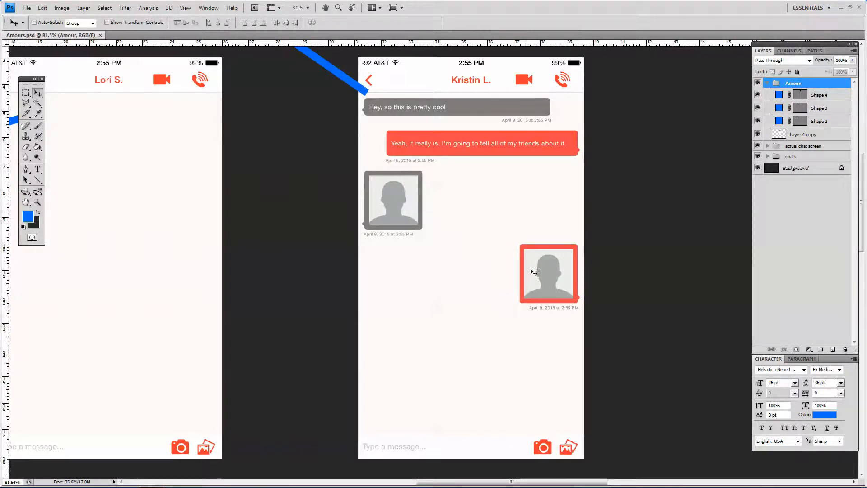
{"action": "mouse_move", "coordinate": [476, 186]}
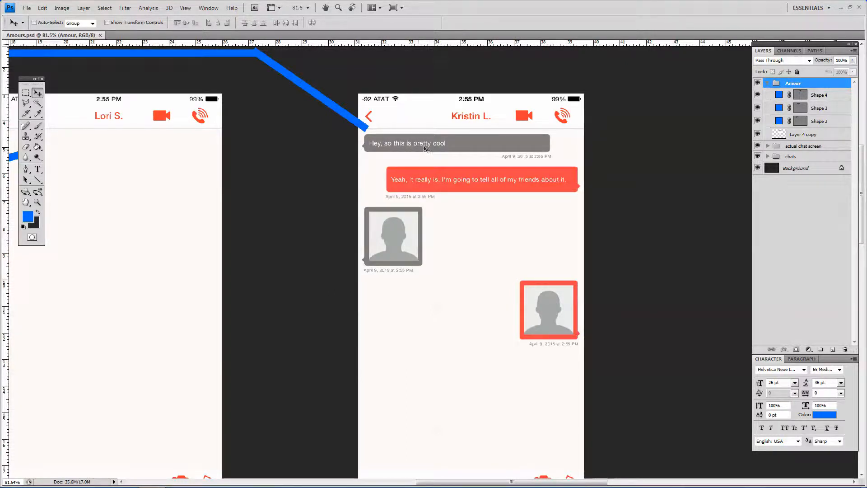
{"action": "left_click", "coordinate": [25, 93]}
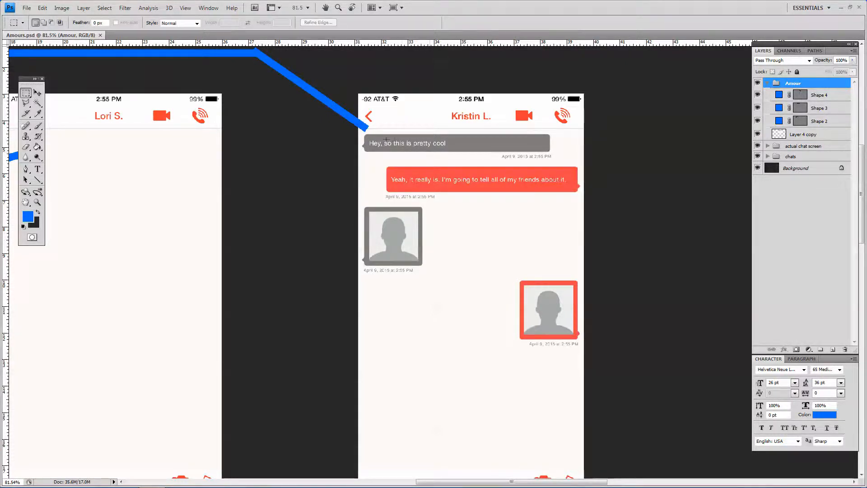
{"action": "left_click", "coordinate": [805, 133]}
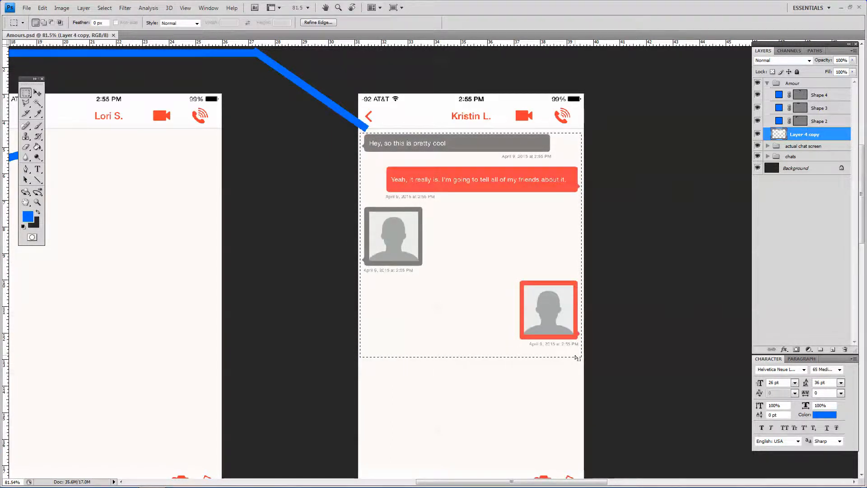
{"action": "mouse_move", "coordinate": [495, 169]}
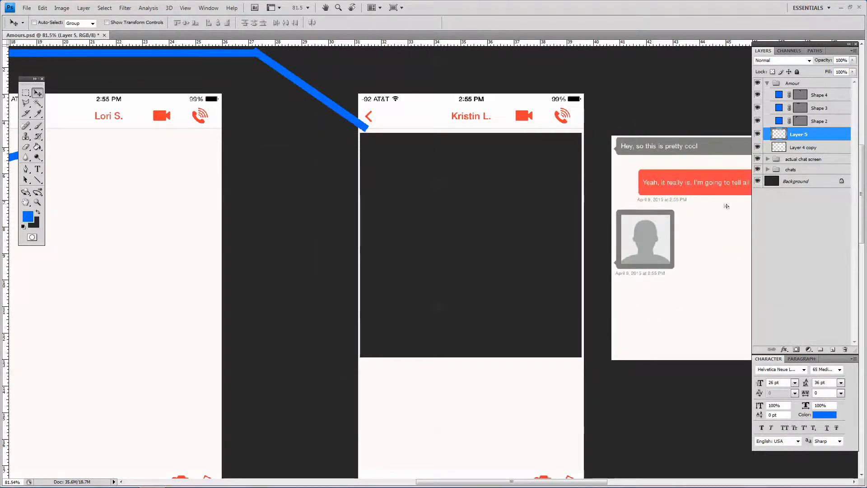
{"action": "left_click", "coordinate": [26, 115]}
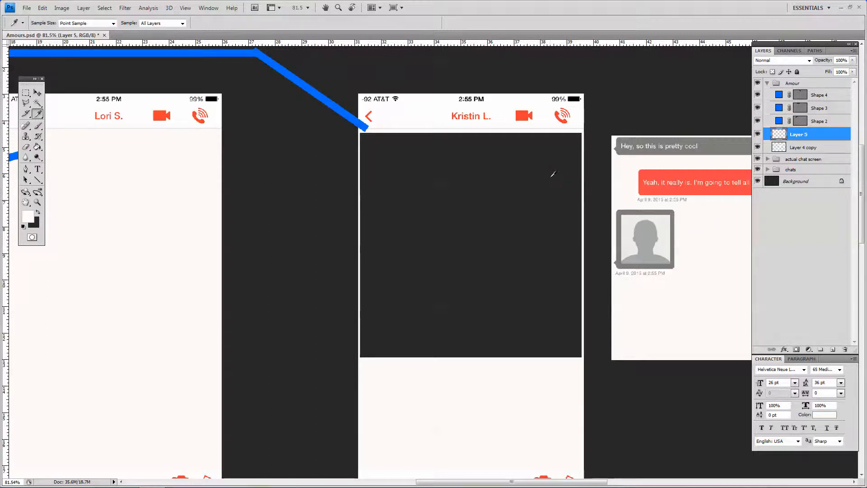
Fill the emptied backdrop with the light background colour and rename the layers chat and bg
{"action": "left_click", "coordinate": [802, 148]}
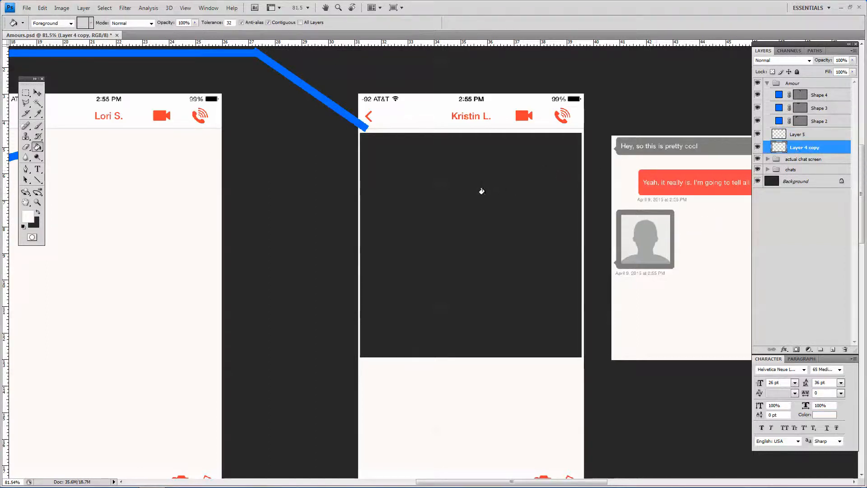
{"action": "left_click", "coordinate": [471, 190]}
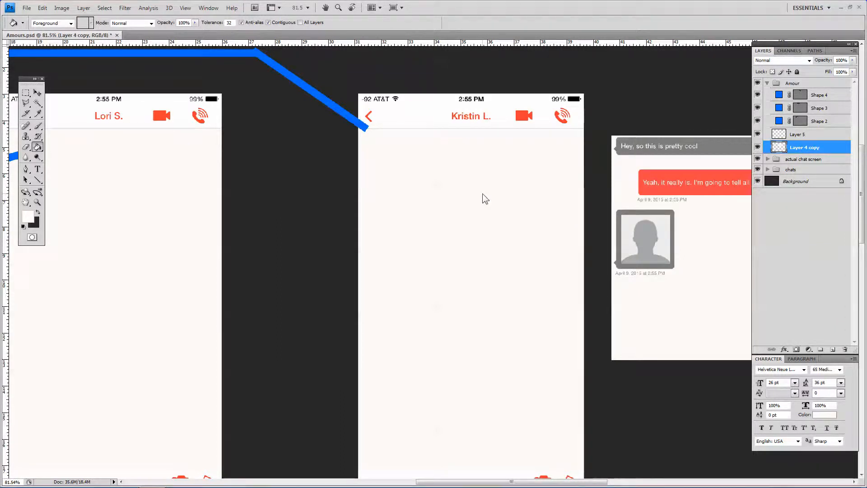
{"action": "left_click", "coordinate": [26, 92]}
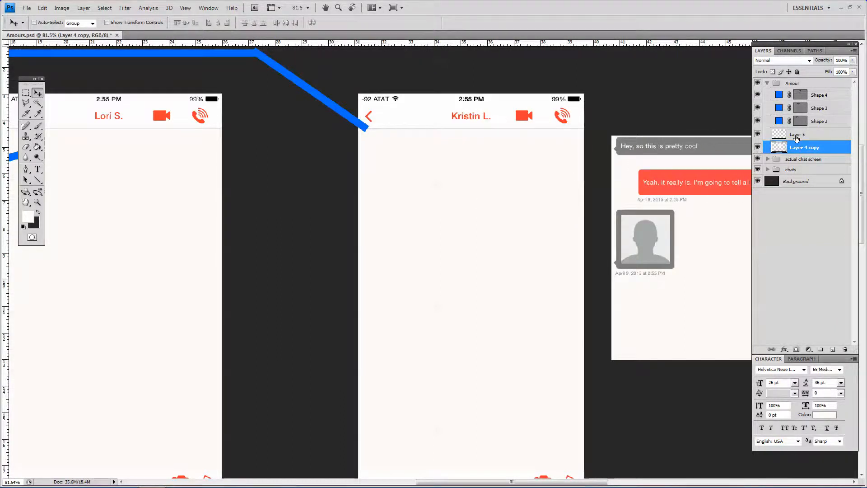
{"action": "left_click", "coordinate": [798, 134]}
{"action": "type", "text": "bg"}
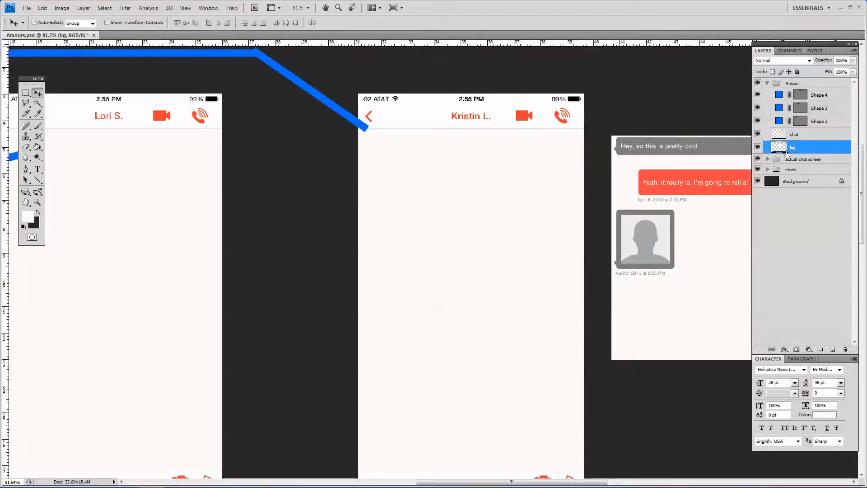
Copy the 'Hey, so this is pretty cool' bubble to new Layer 5 and move it to the screen top
{"action": "left_click", "coordinate": [794, 134]}
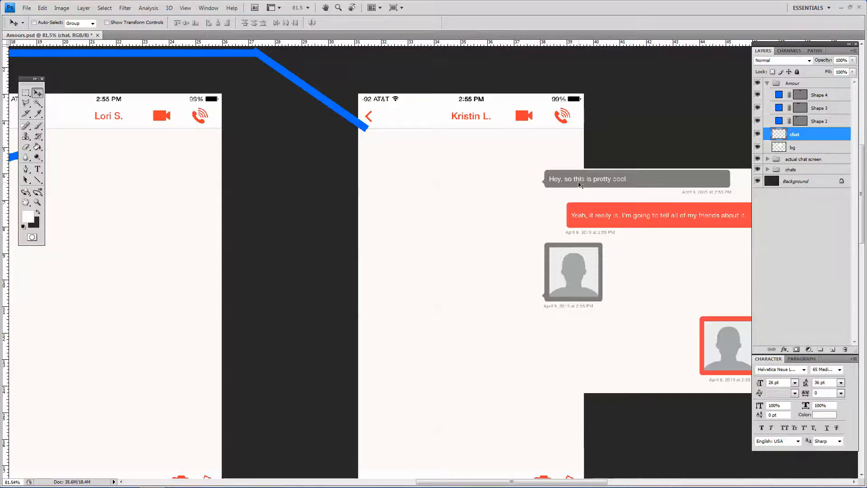
{"action": "left_click", "coordinate": [26, 93]}
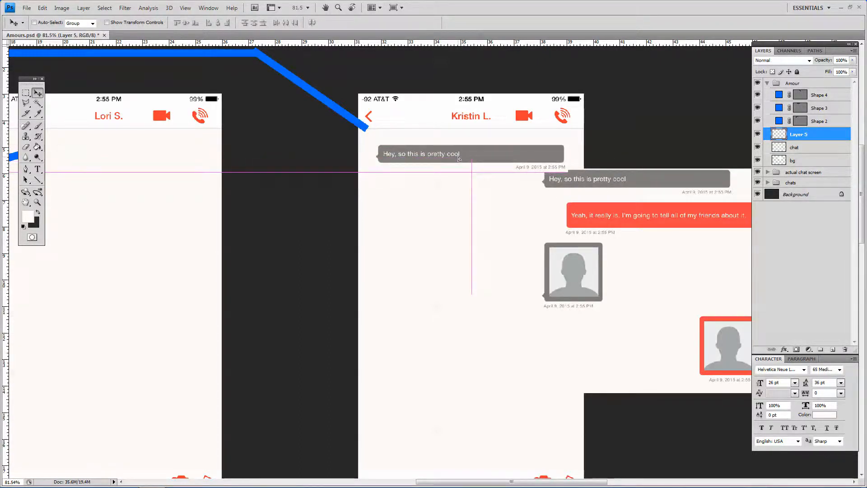
{"action": "left_click", "coordinate": [794, 147]}
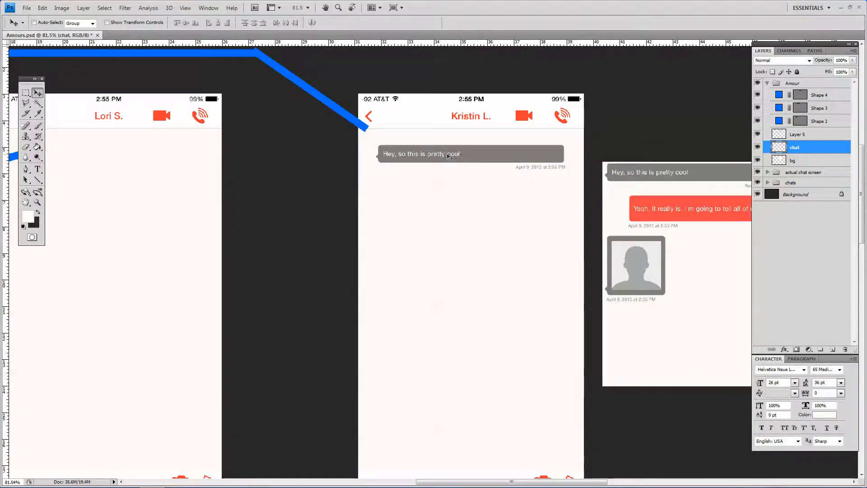
{"action": "left_click", "coordinate": [798, 134]}
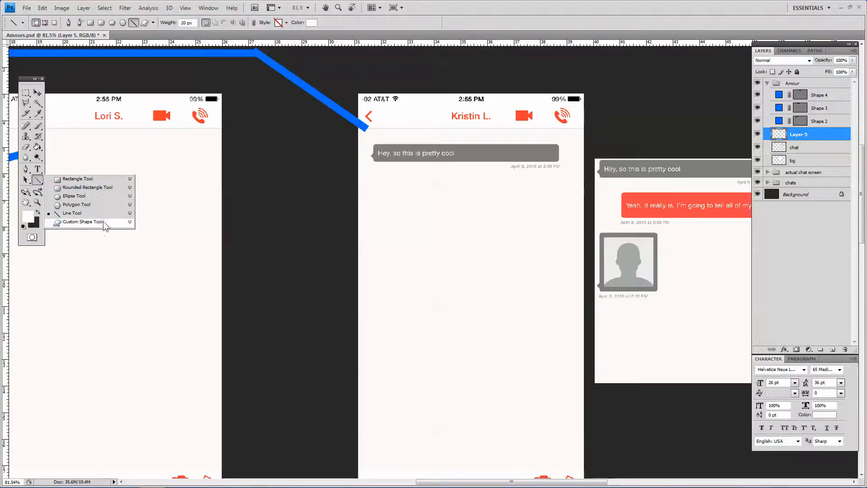
Browse the custom shapes collection to its end looking for a bubble shape
{"action": "left_click", "coordinate": [82, 222]}
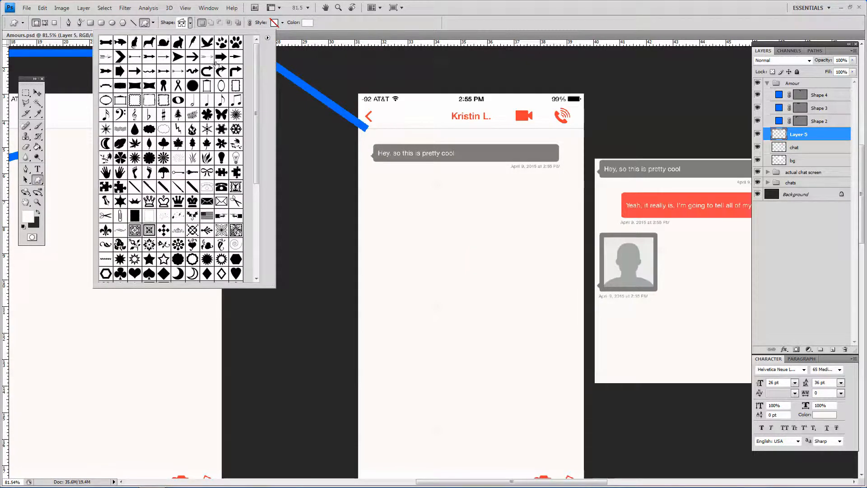
{"action": "scroll", "scroll_direction": "down", "scroll_amount": 3}
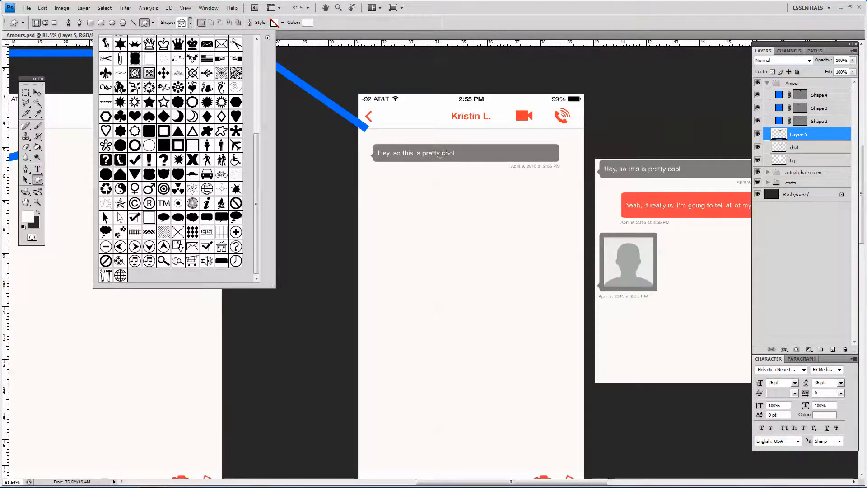
{"action": "mouse_move", "coordinate": [488, 196]}
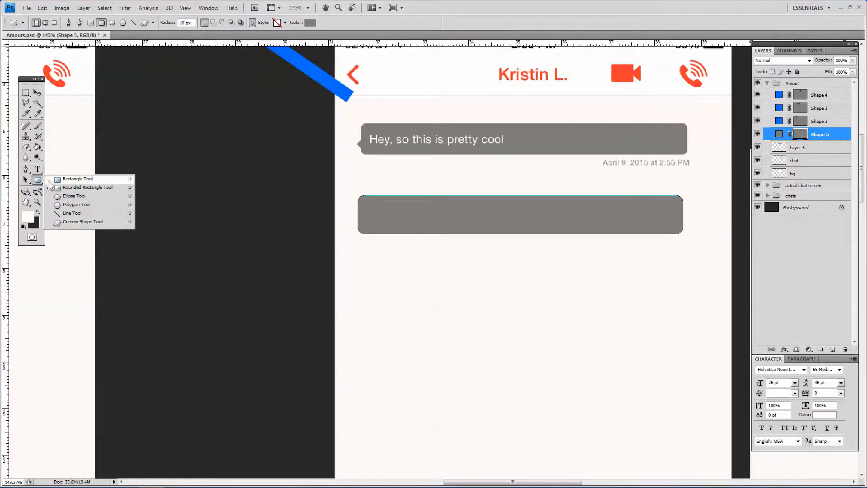
{"action": "mouse_move", "coordinate": [66, 187]}
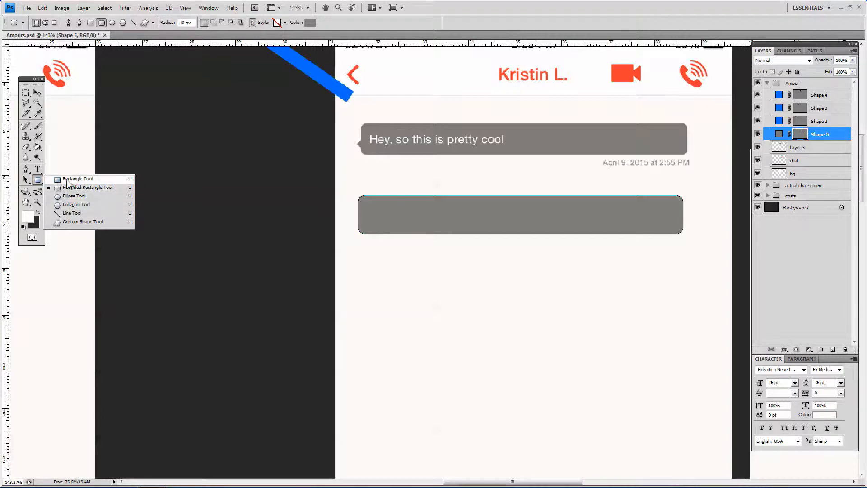
Draw a wide grey bubble with a small rasterized square tail on its left below the first message
{"action": "left_click", "coordinate": [76, 179]}
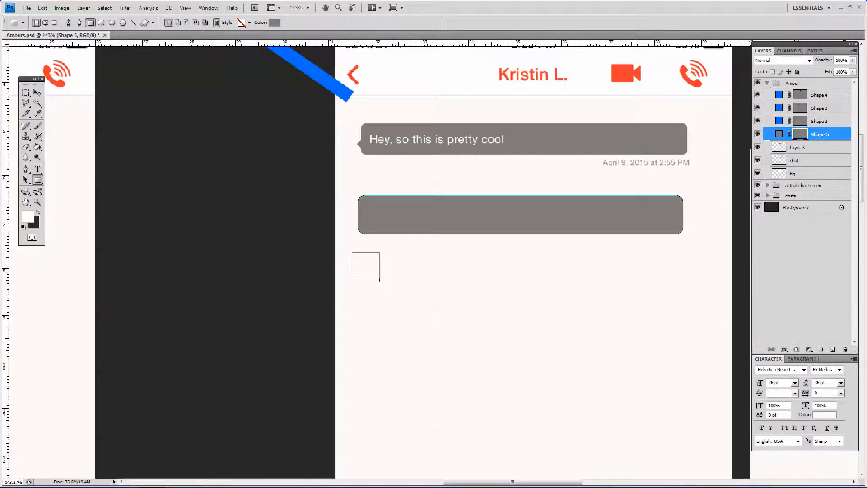
{"action": "right_click", "coordinate": [819, 133]}
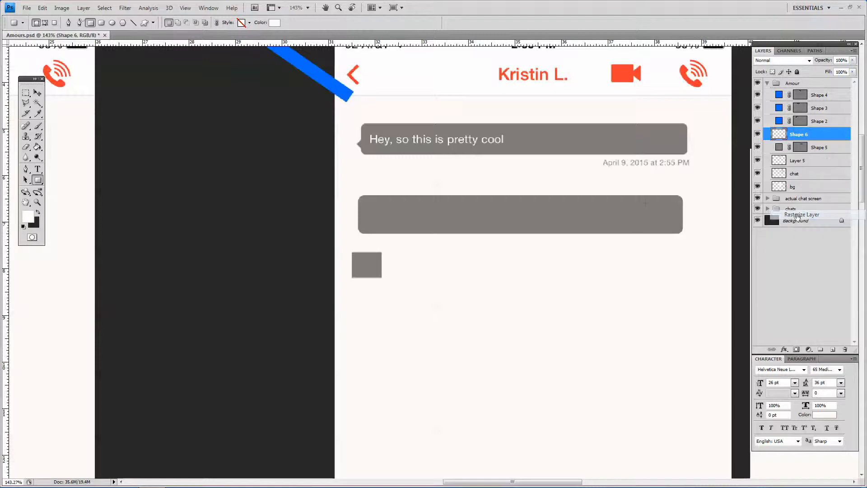
{"action": "left_click", "coordinate": [43, 8]}
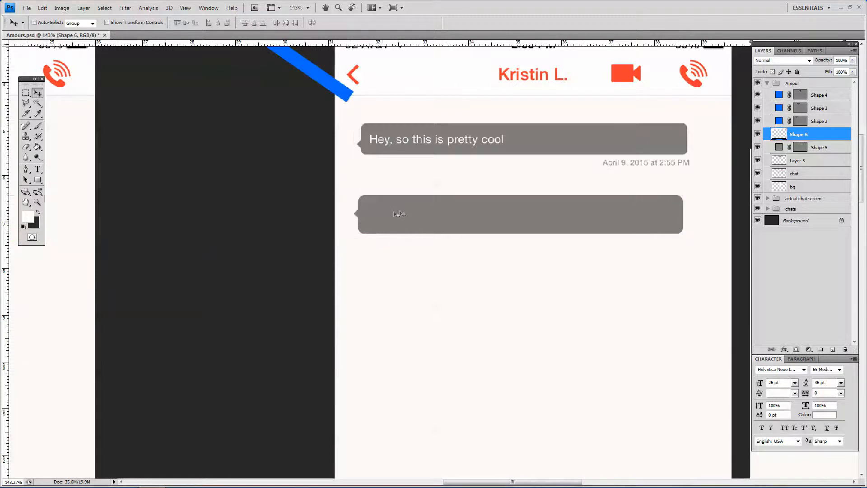
{"action": "mouse_move", "coordinate": [401, 215]}
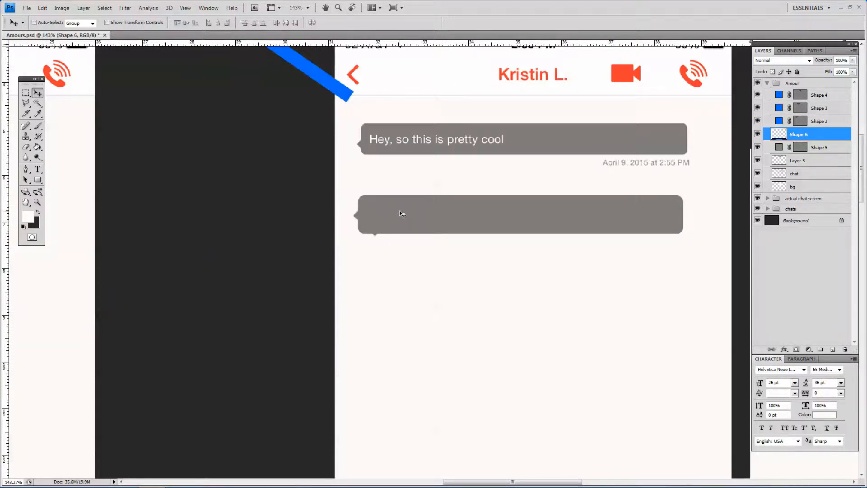
{"action": "left_click", "coordinate": [27, 92]}
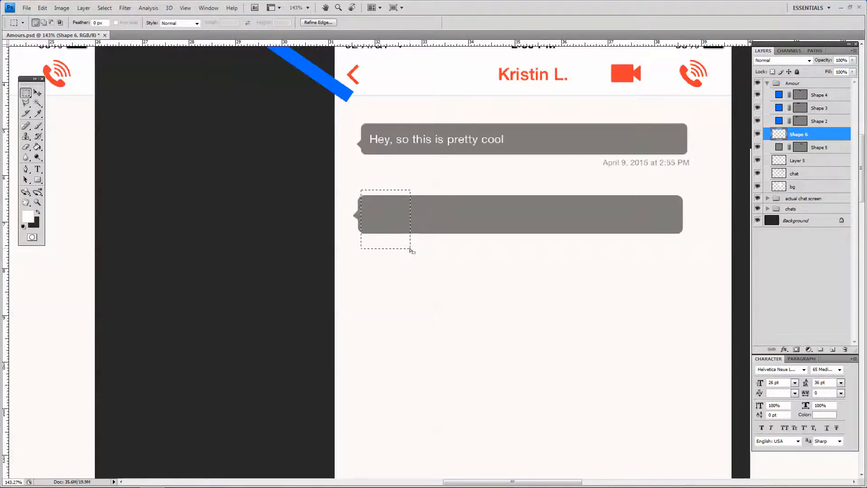
{"action": "left_click", "coordinate": [26, 90]}
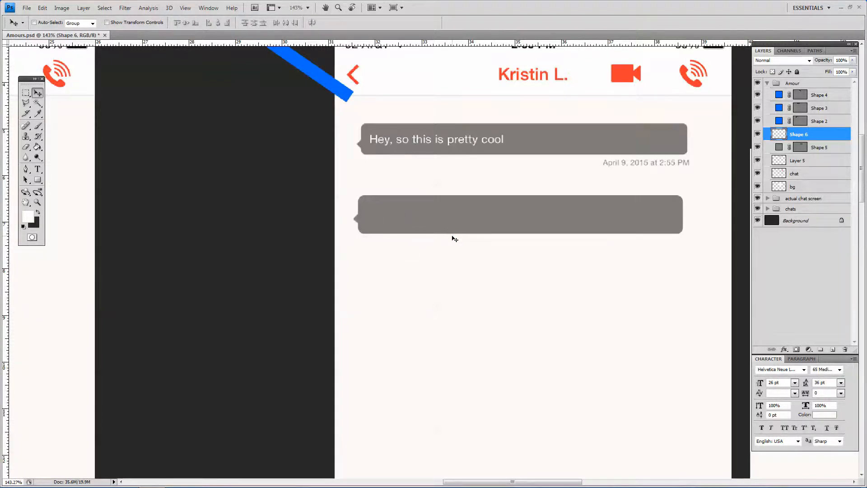
{"action": "mouse_move", "coordinate": [502, 216]}
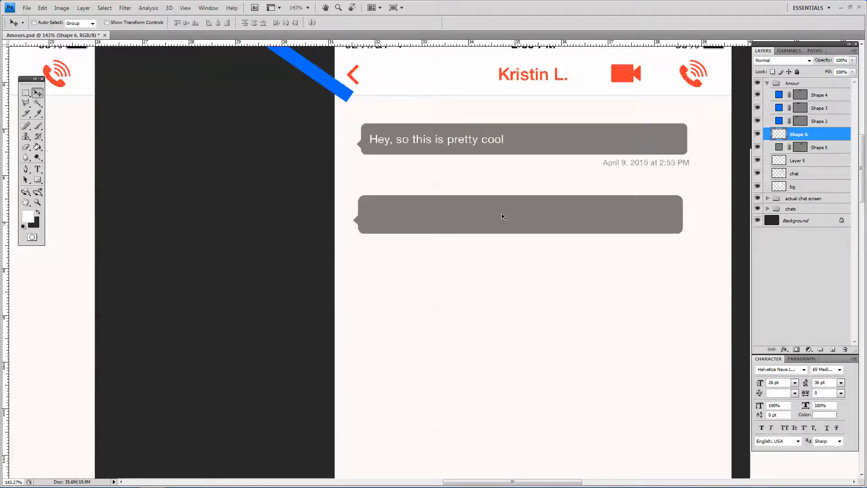
{"action": "mouse_move", "coordinate": [504, 214]}
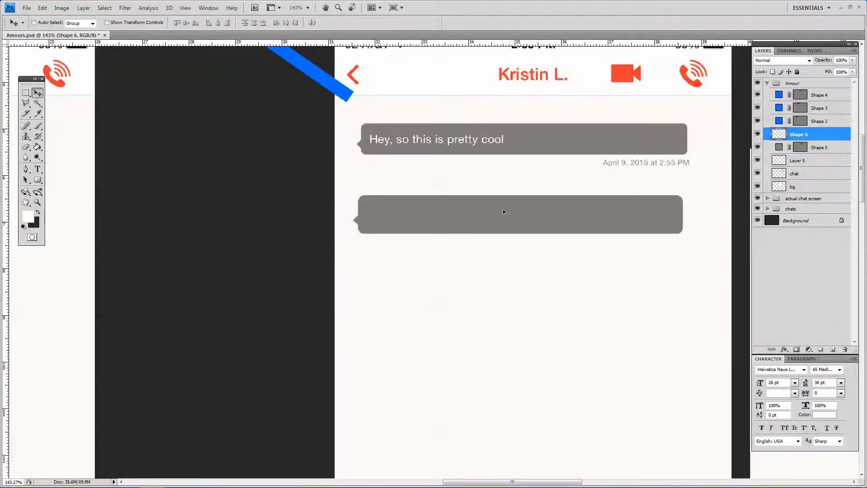
{"action": "mouse_move", "coordinate": [506, 205]}
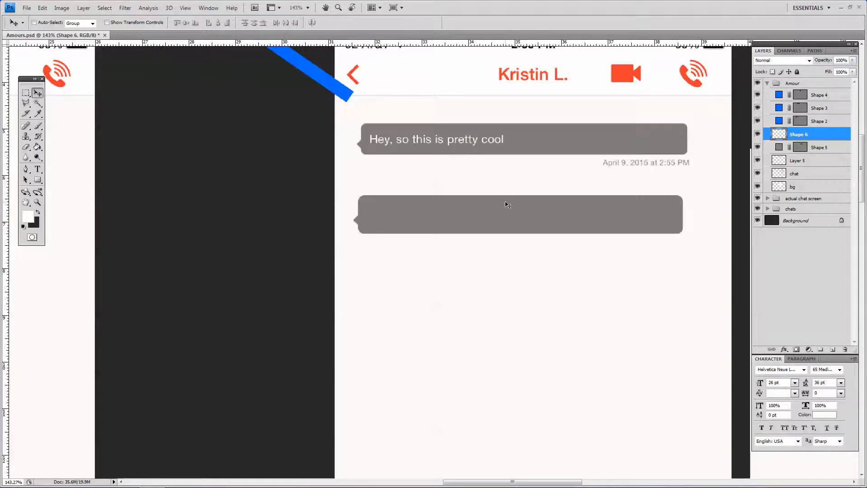
{"action": "mouse_move", "coordinate": [417, 215]}
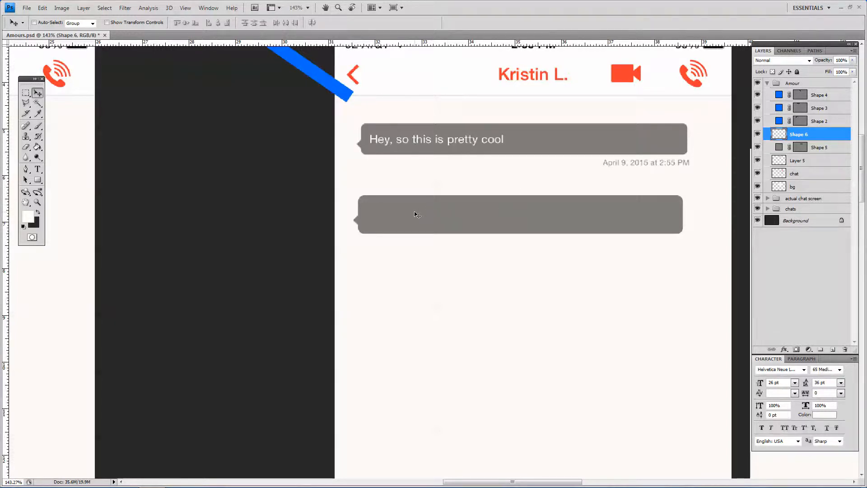
Set the text colour to white #ffffff and type 'Hey, this is Kristin' below the bubble
{"action": "left_click", "coordinate": [38, 169]}
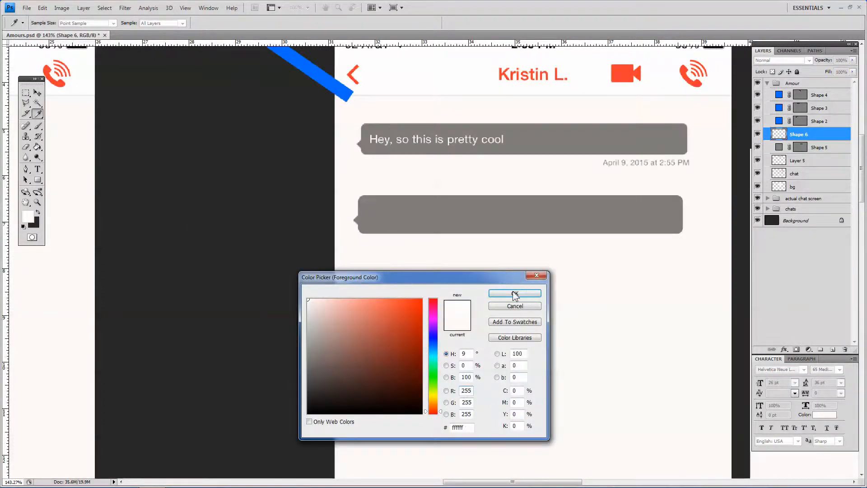
{"action": "left_click", "coordinate": [514, 293]}
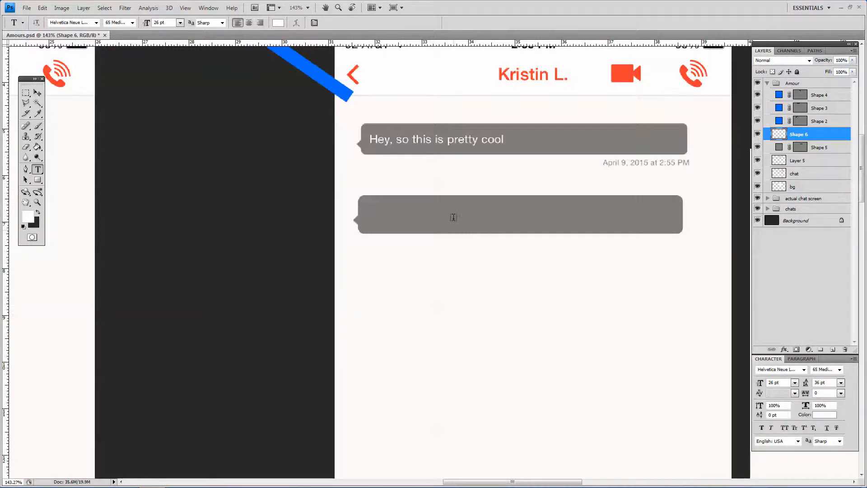
{"action": "mouse_move", "coordinate": [376, 257]}
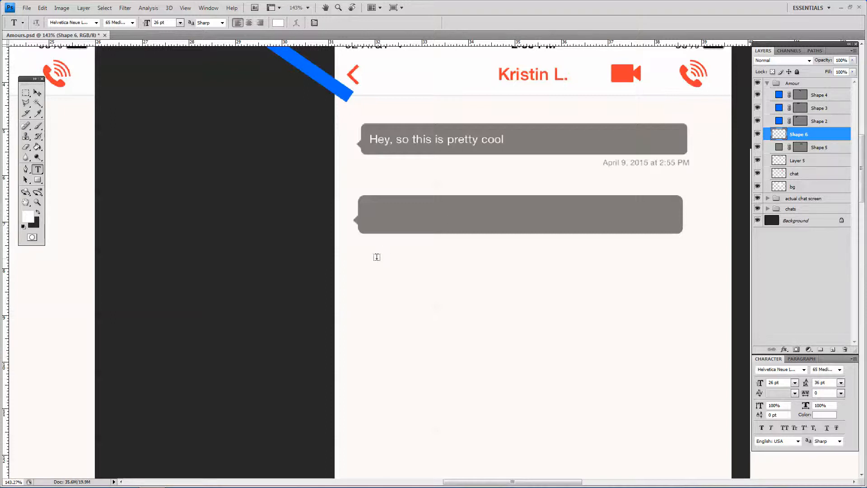
{"action": "left_click", "coordinate": [377, 256]}
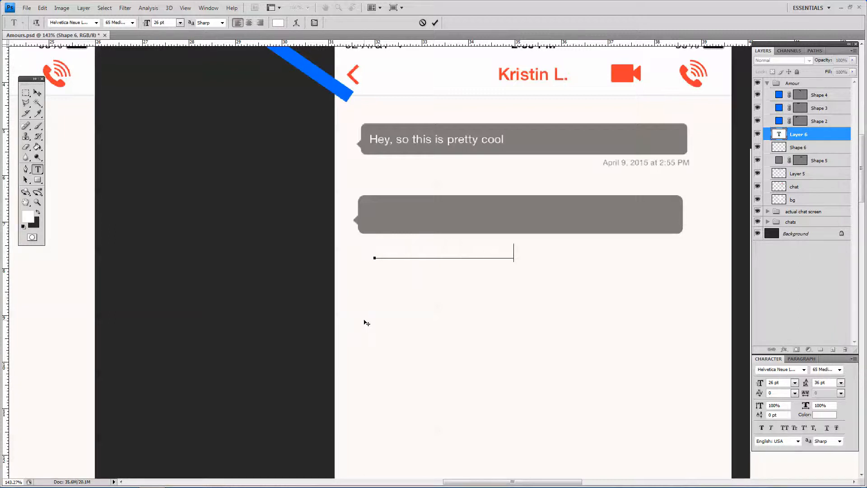
{"action": "type", "text": "Hey, this is Kristin"}
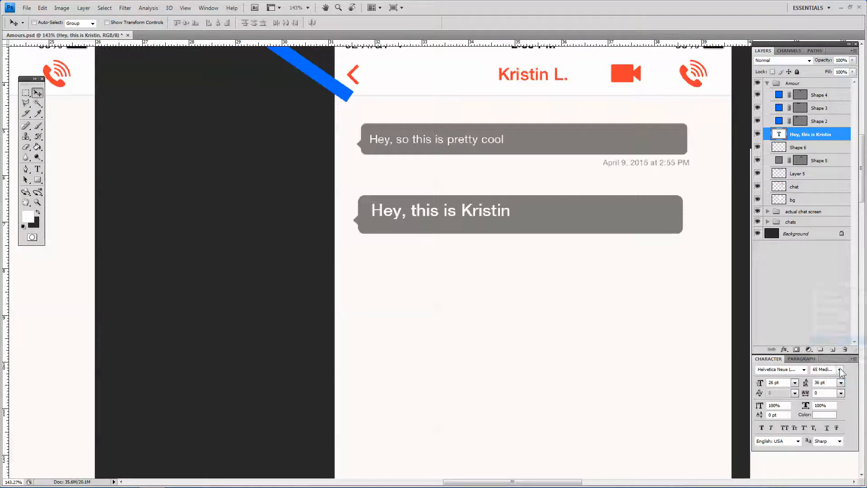
Restyle the message to 45 Light at 18 pt, reposition it inside the bubble and commit the edit
{"action": "left_click", "coordinate": [839, 369]}
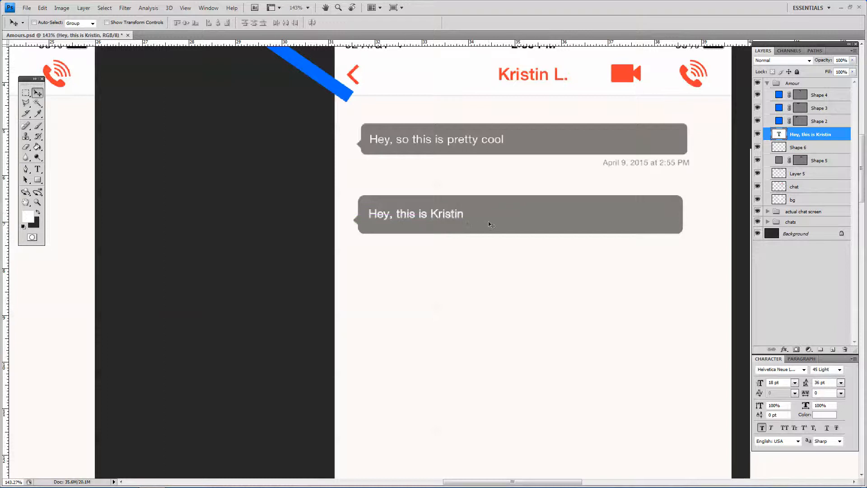
{"action": "left_click", "coordinate": [38, 169]}
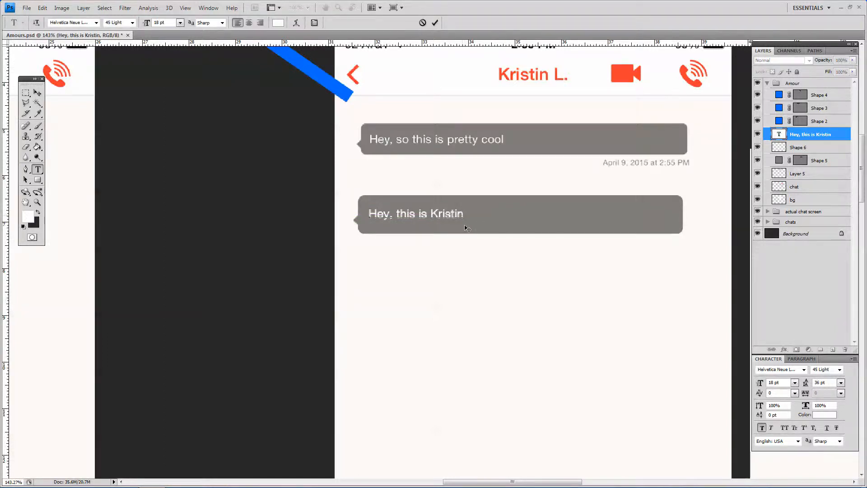
{"action": "mouse_move", "coordinate": [533, 220]}
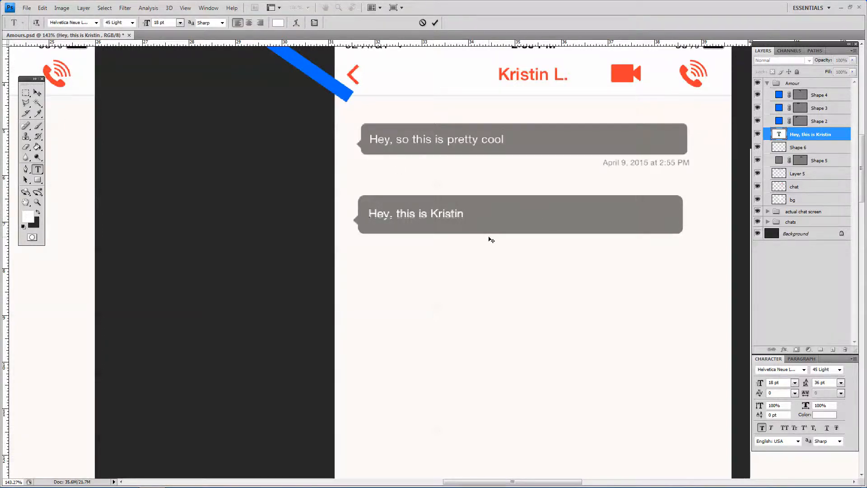
{"action": "left_click", "coordinate": [25, 103]}
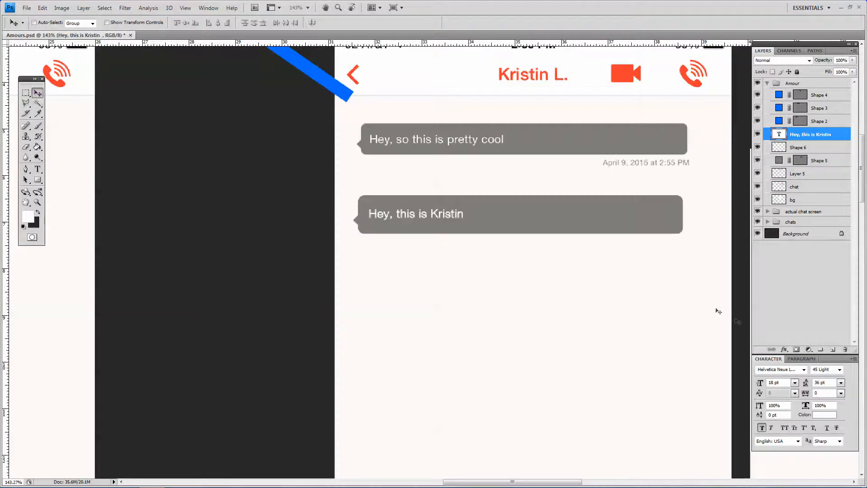
Replace the short message with the longer welcome text, finishing it with 'call!'
{"action": "left_click", "coordinate": [376, 243]}
{"action": "type", "text": "Hey, this is Kristin, your first Amour.  You can send"}
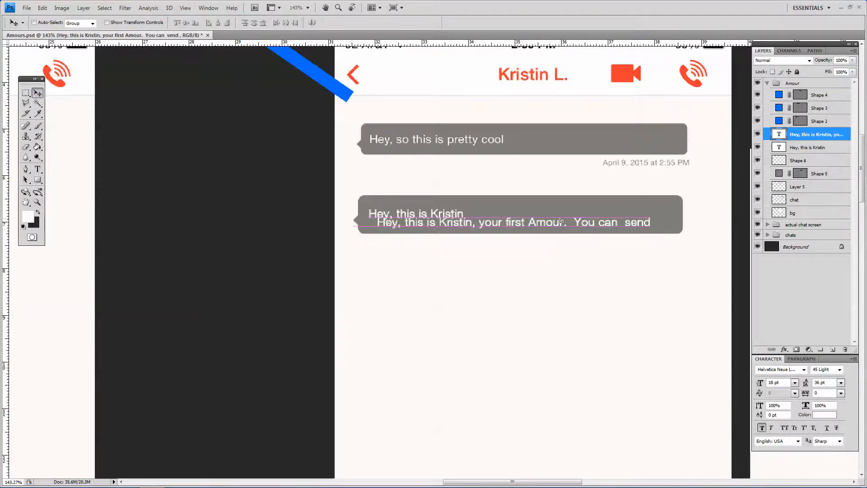
{"action": "left_click", "coordinate": [800, 148]}
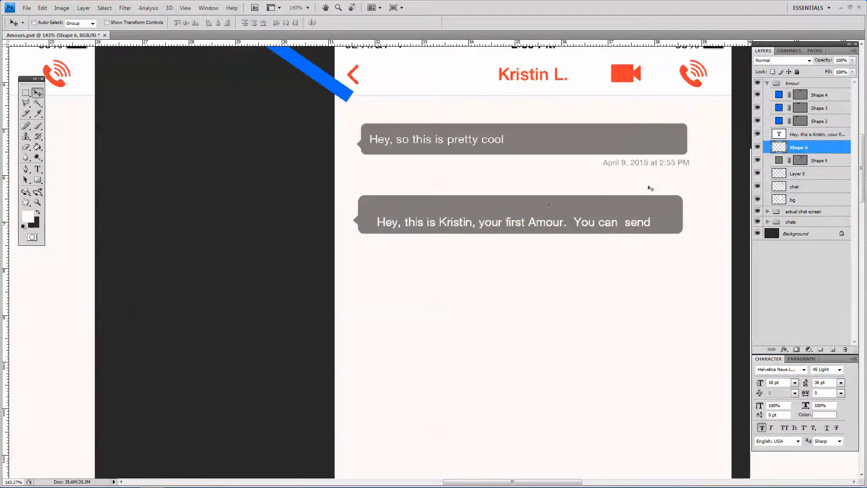
{"action": "mouse_move", "coordinate": [422, 215]}
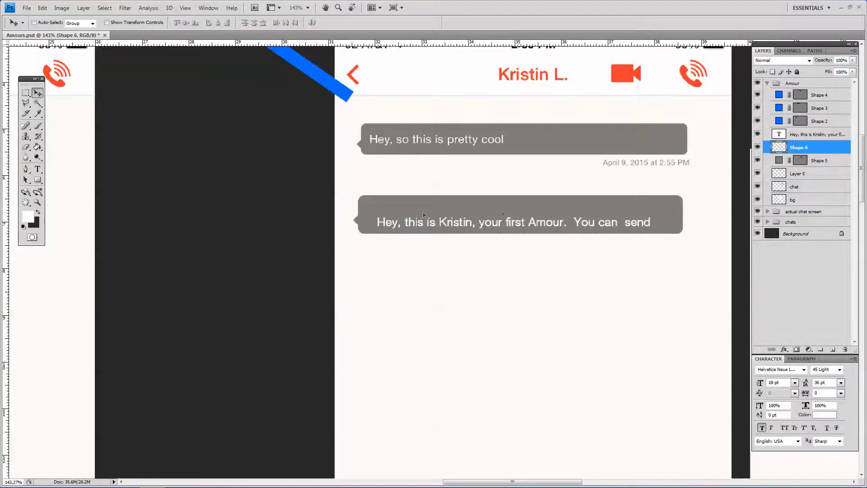
{"action": "left_click", "coordinate": [818, 134]}
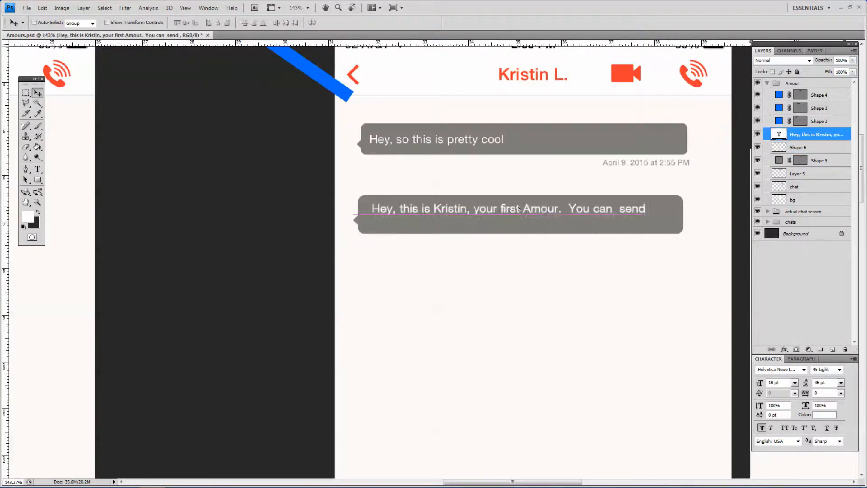
{"action": "left_click", "coordinate": [38, 169]}
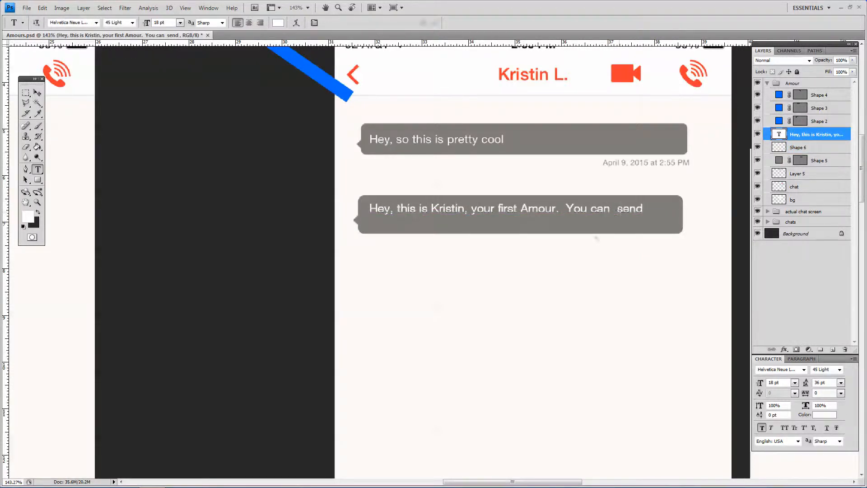
{"action": "type", "text": "text"}
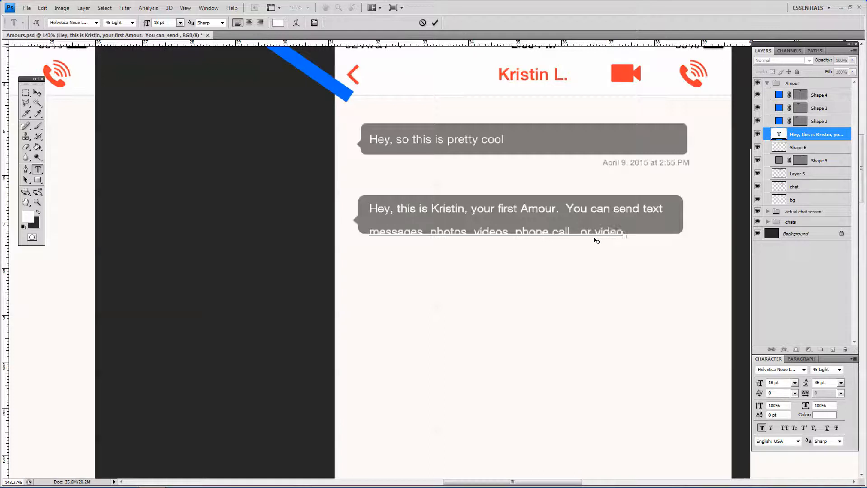
{"action": "type", "text": "call!"}
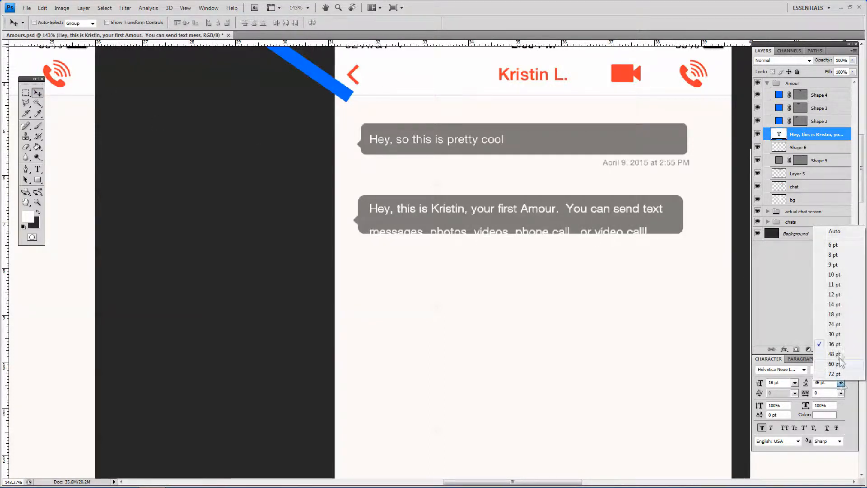
{"action": "mouse_move", "coordinate": [842, 325]}
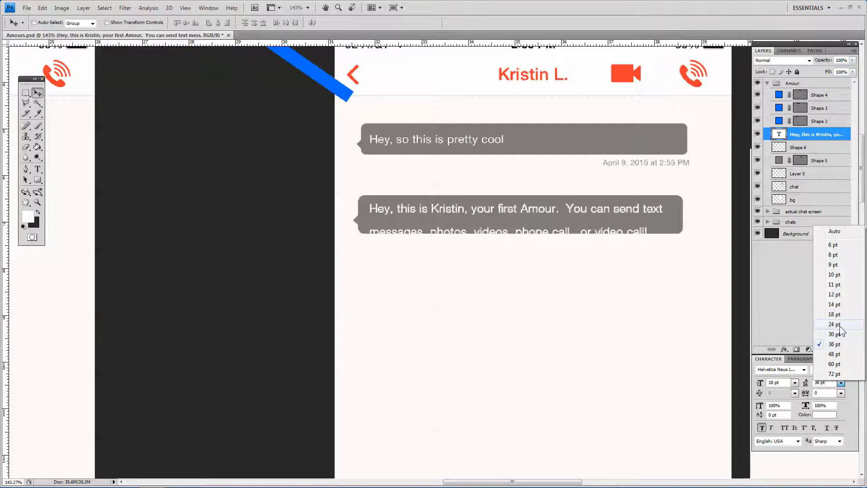
Set the leading to 22 pt and select the message together with its bubble
{"action": "left_click", "coordinate": [835, 325]}
{"action": "type", "text": "22"}
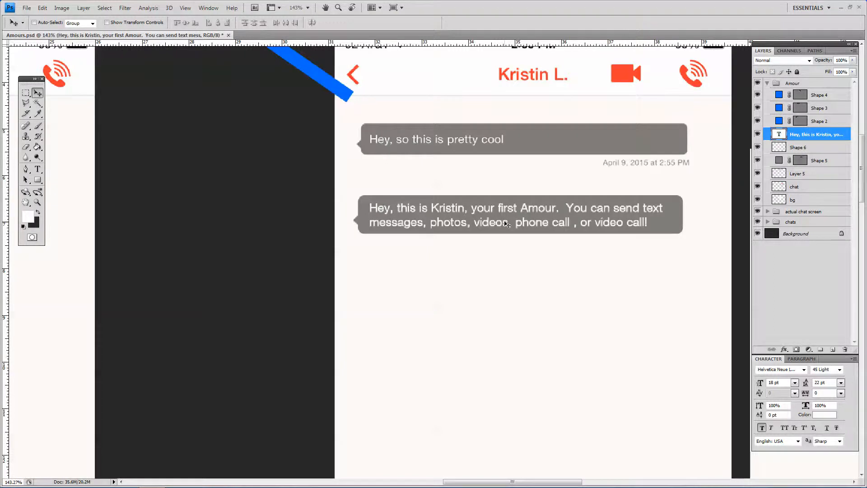
{"action": "left_click", "coordinate": [799, 147]}
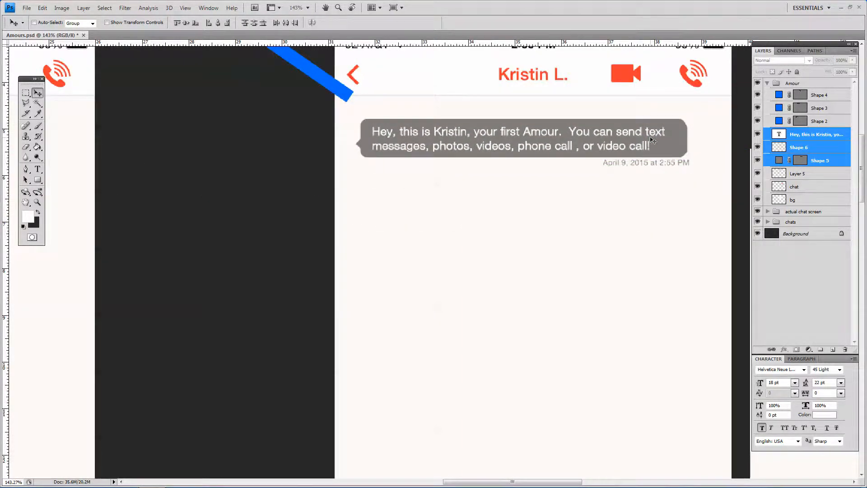
Make the copied bubble layer, Layer 5, the working layer ready to move
{"action": "left_click", "coordinate": [799, 174]}
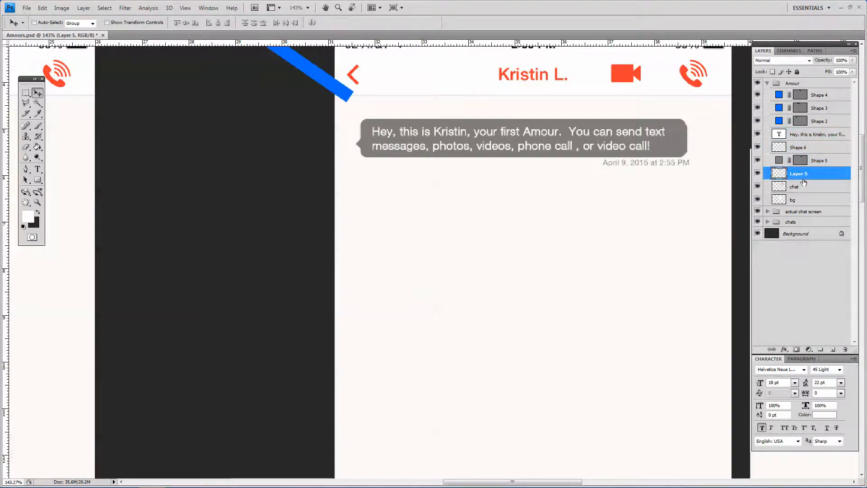
{"action": "left_click", "coordinate": [26, 92]}
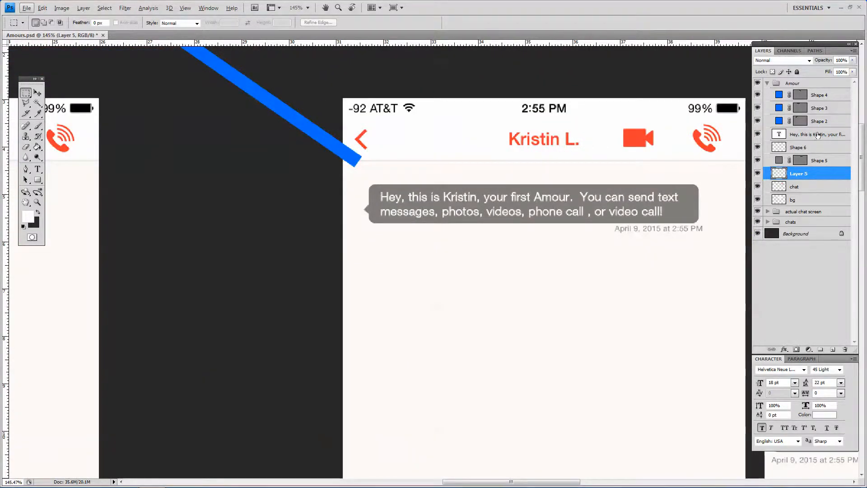
{"action": "left_click", "coordinate": [817, 134]}
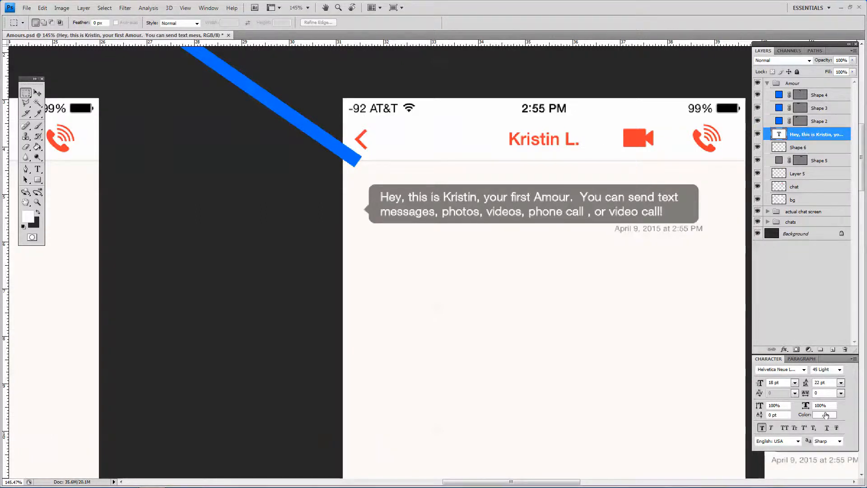
{"action": "left_click", "coordinate": [824, 415]}
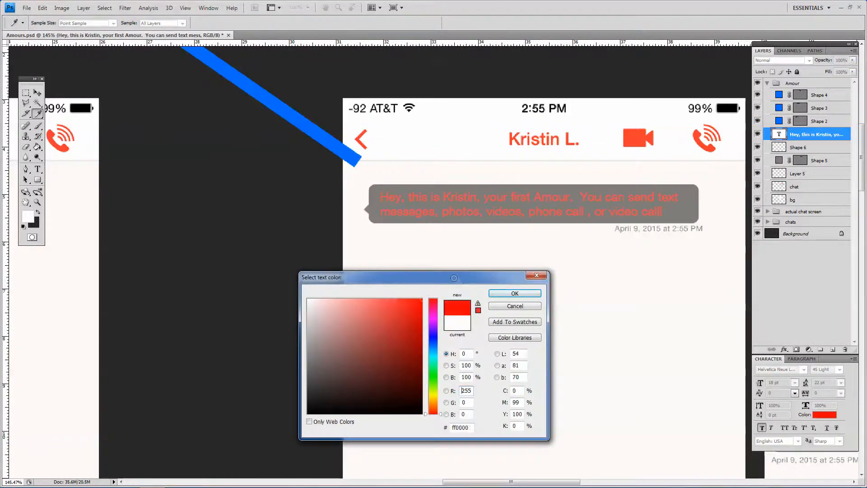
{"action": "left_click", "coordinate": [363, 374]}
{"action": "type", "text": "0"}
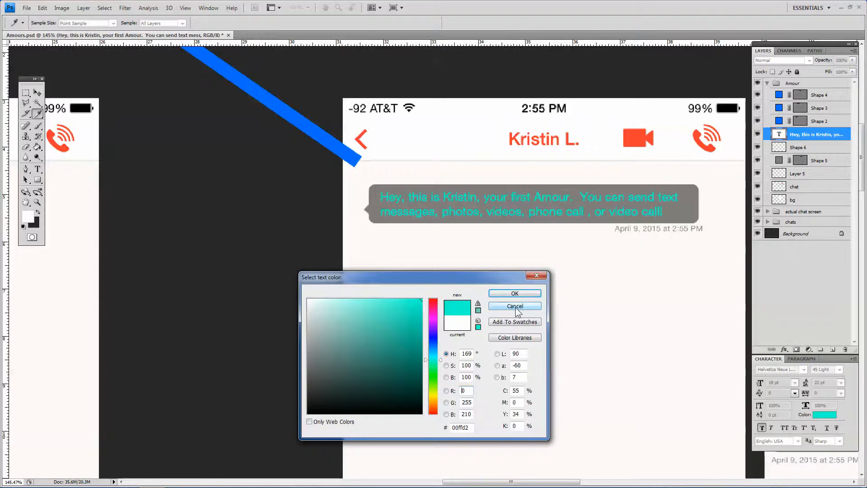
{"action": "left_click", "coordinate": [513, 306]}
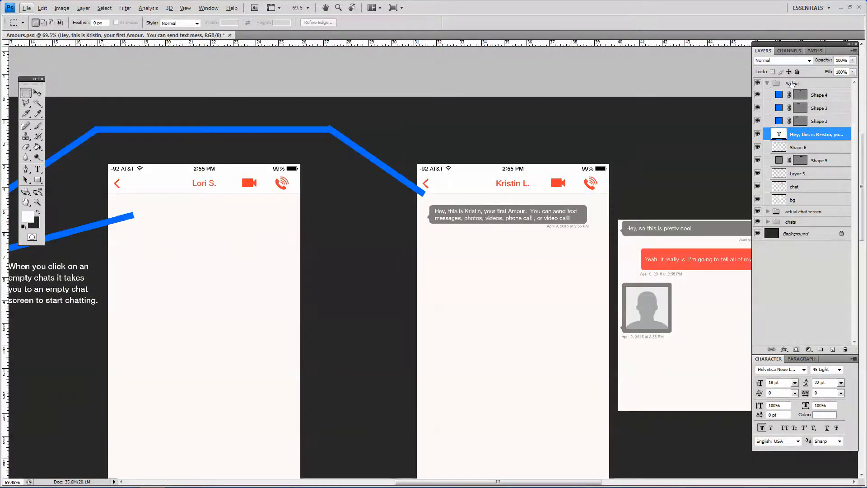
{"action": "left_click", "coordinate": [793, 83]}
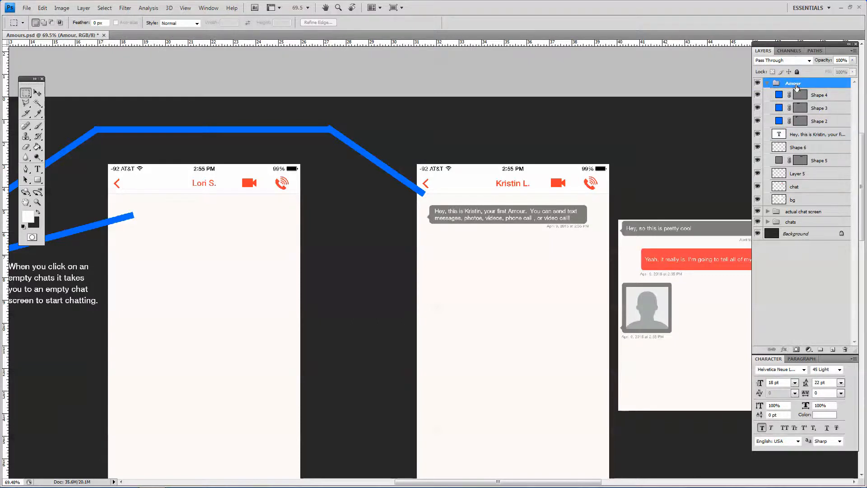
{"action": "left_click", "coordinate": [817, 134]}
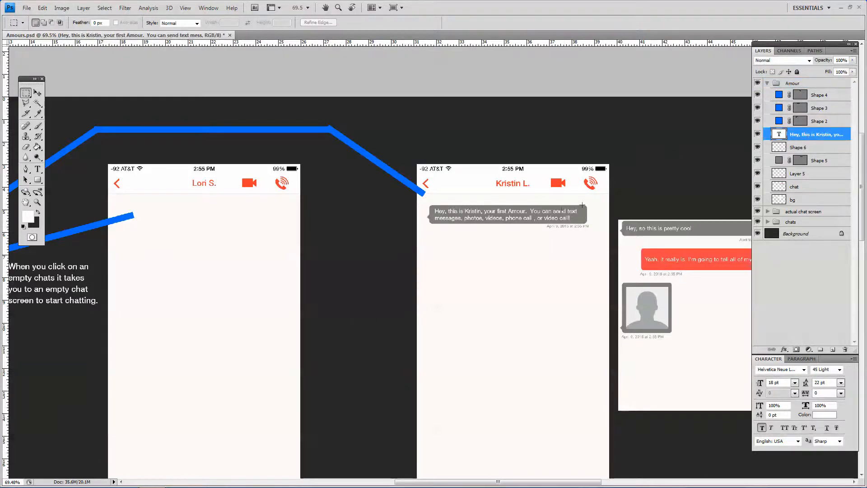
{"action": "left_click", "coordinate": [813, 147]}
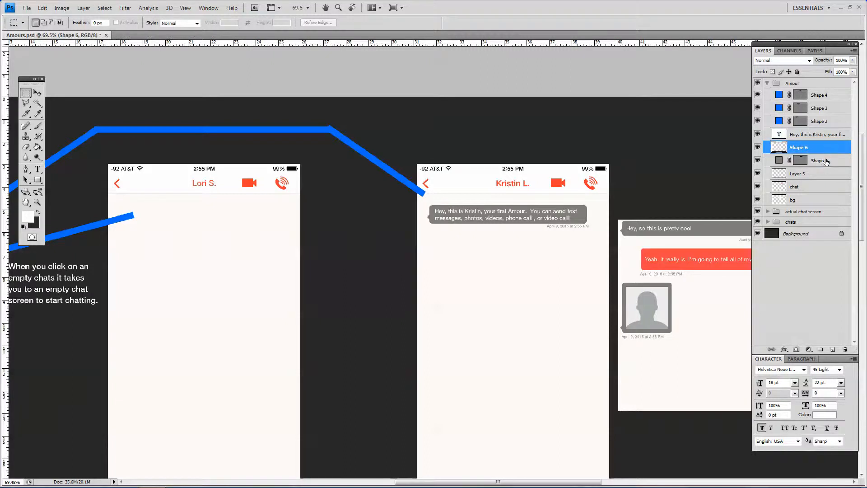
{"action": "left_click", "coordinate": [813, 160]}
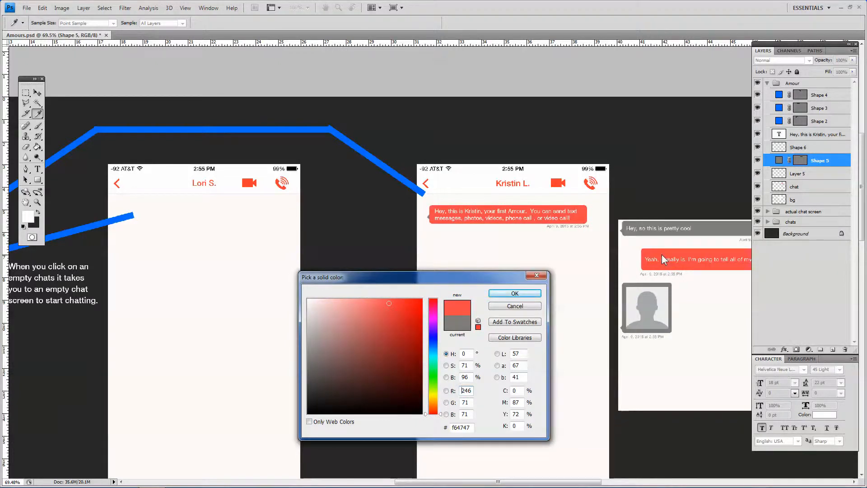
{"action": "mouse_move", "coordinate": [800, 149]}
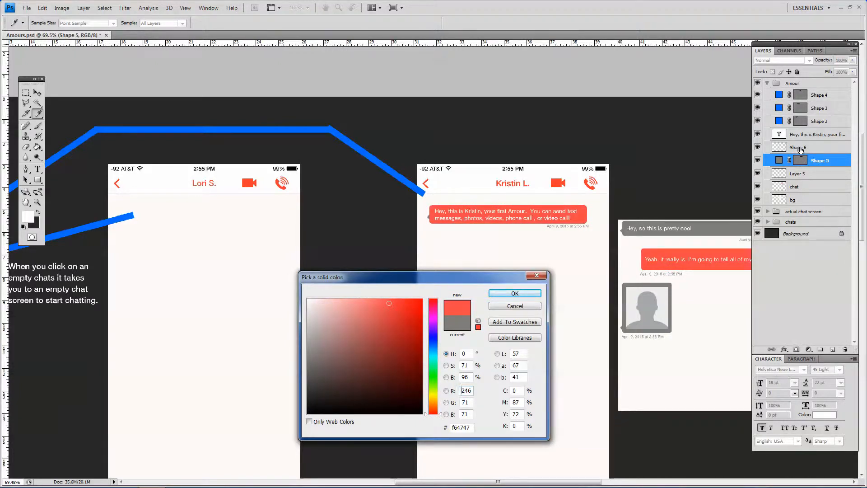
{"action": "left_click", "coordinate": [513, 292]}
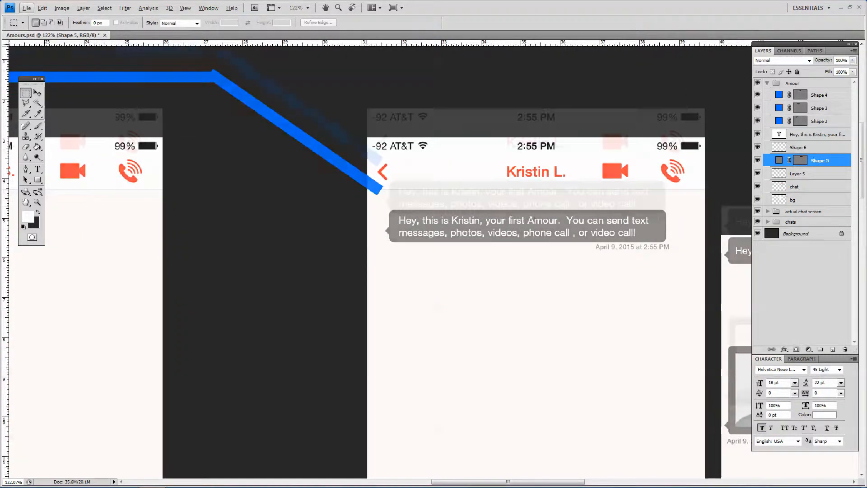
Zoom out on the chat screens and create Layer 6 inside the Amour group
{"action": "scroll", "scroll_direction": "up", "scroll_amount": 3}
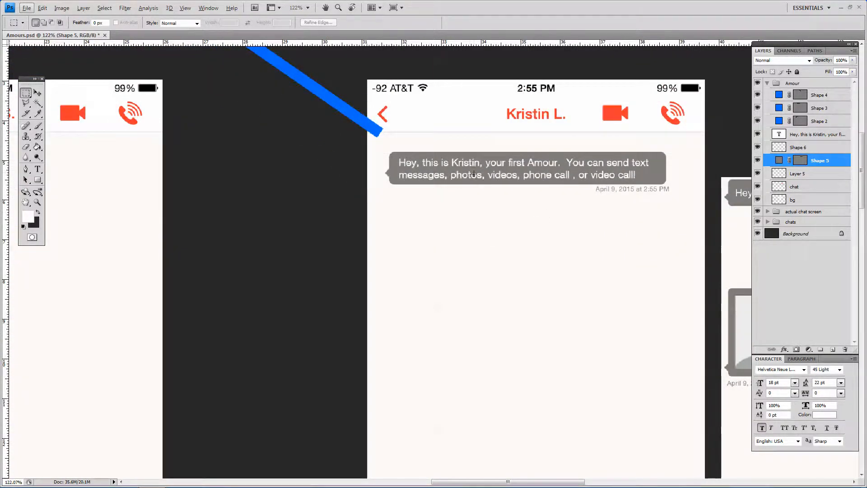
{"action": "key", "text": "ctrl+minus"}
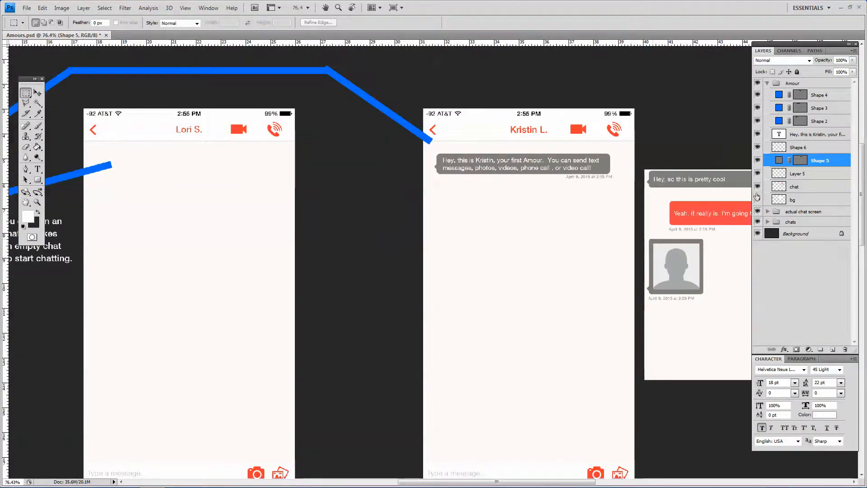
{"action": "left_click", "coordinate": [795, 186]}
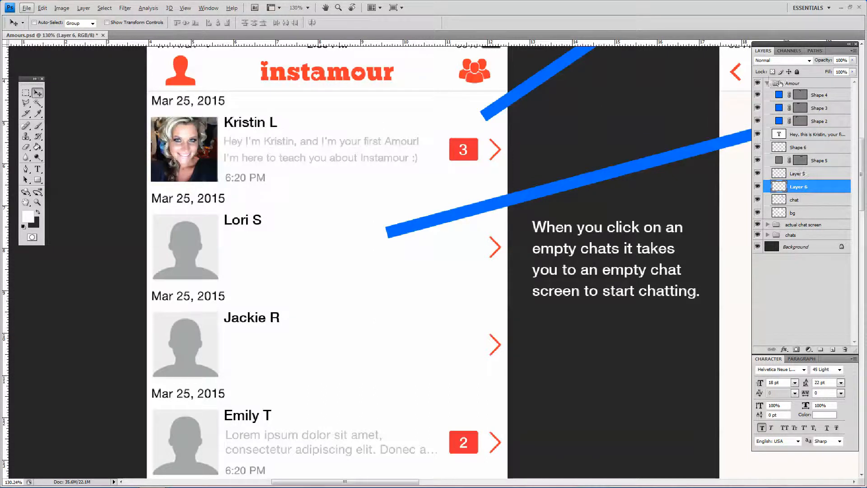
Duplicate the pic layer as pic copy
{"action": "left_click", "coordinate": [768, 83]}
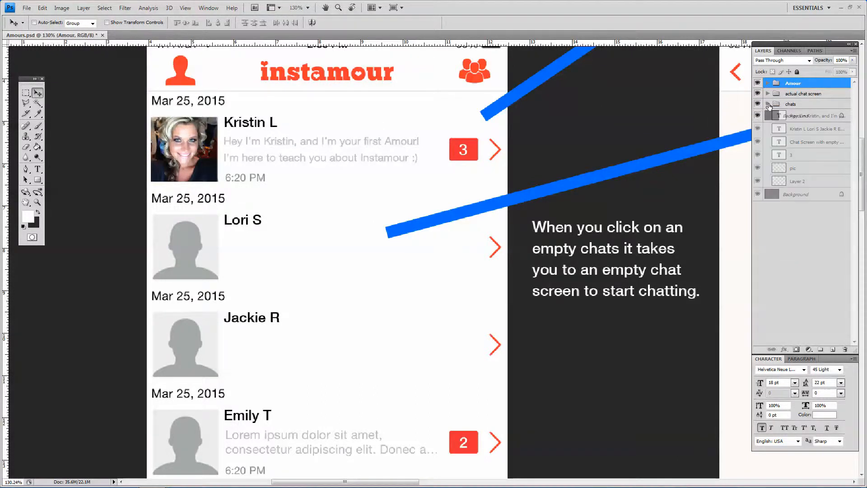
{"action": "right_click", "coordinate": [792, 168]}
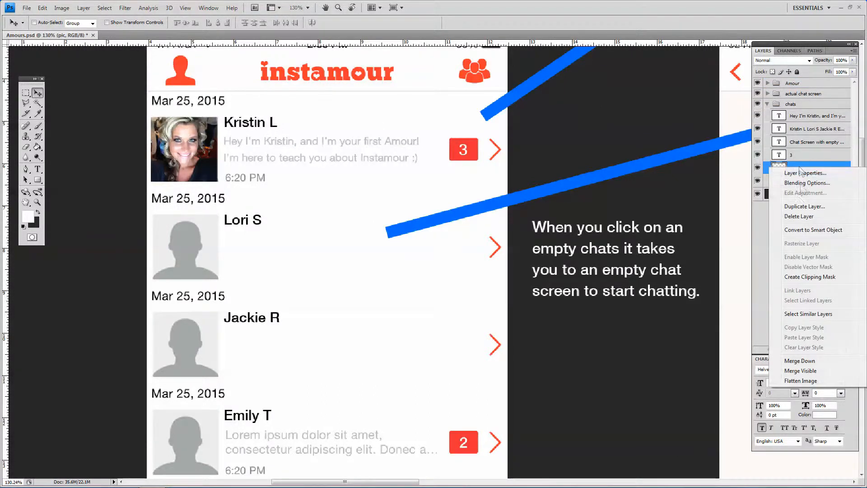
{"action": "left_click", "coordinate": [805, 206]}
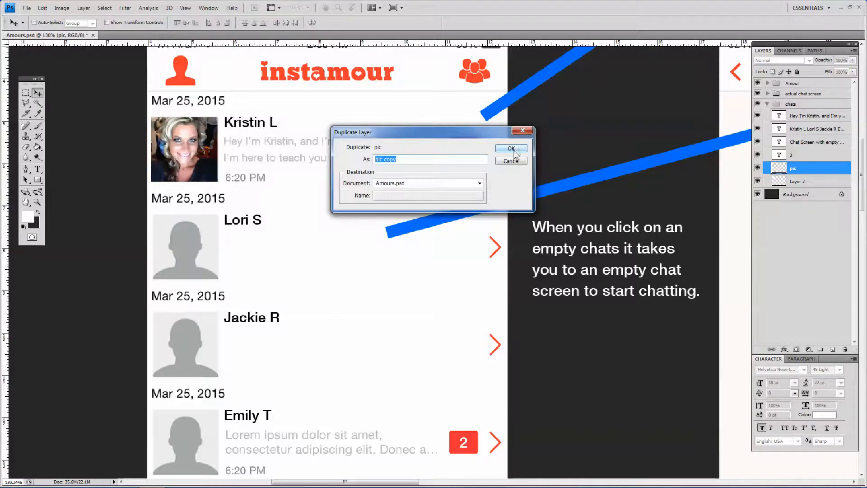
{"action": "left_click", "coordinate": [510, 148]}
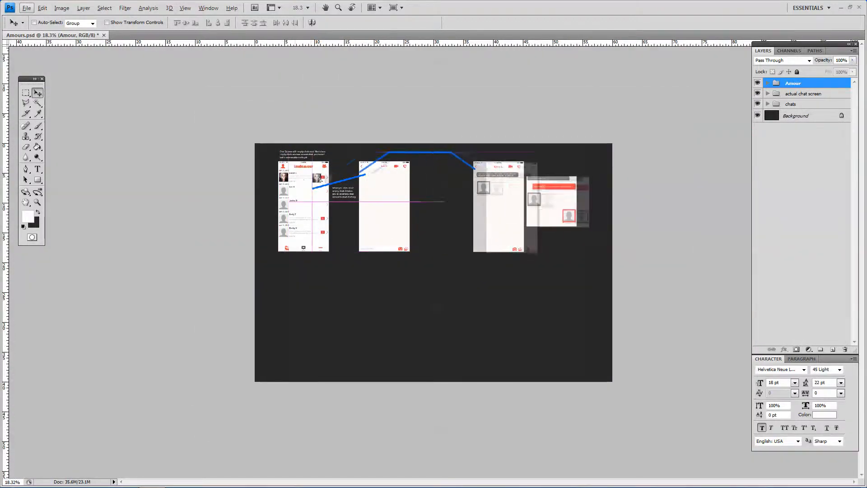
Move pic copy into the Amour group and Free Transform it into the photo bubble frame
{"action": "left_click", "coordinate": [768, 83]}
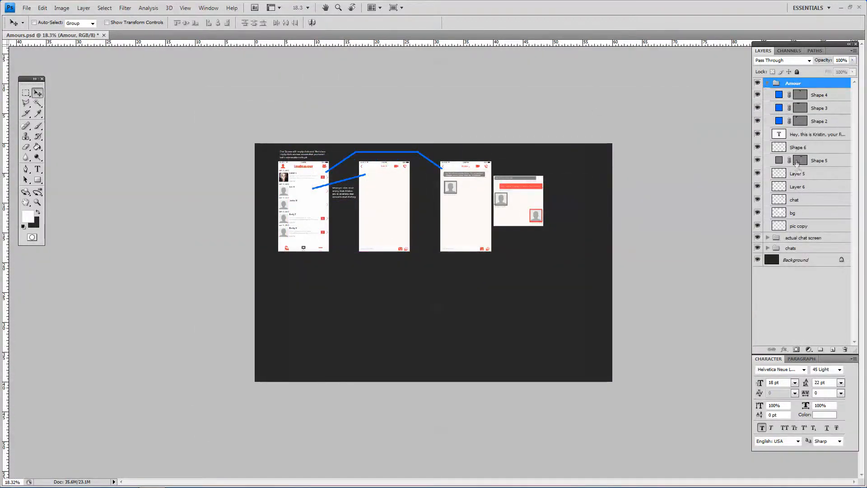
{"action": "left_click", "coordinate": [799, 226]}
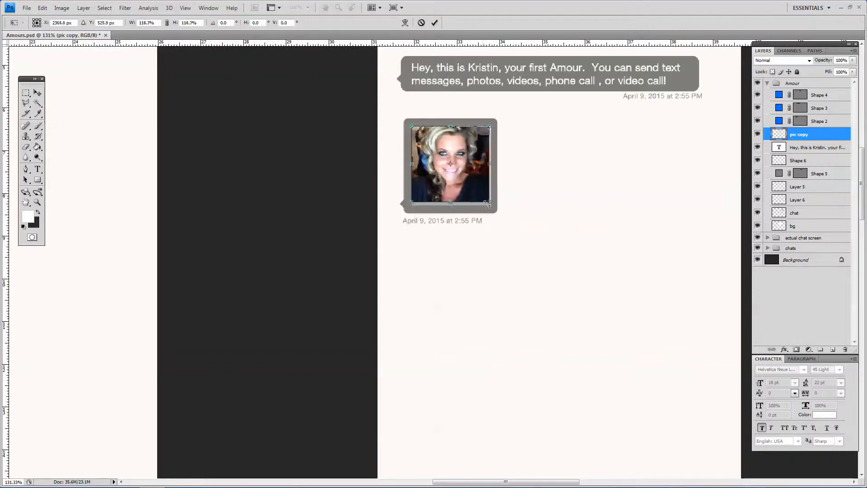
{"action": "left_click", "coordinate": [434, 22]}
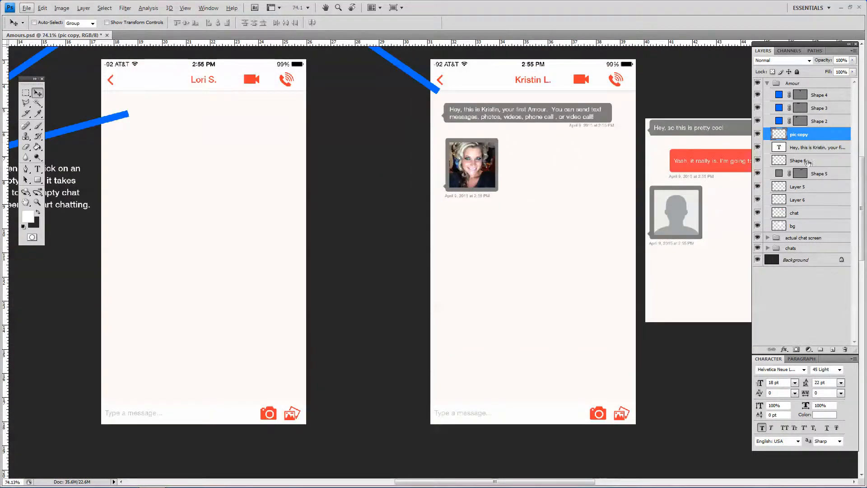
Group the text, Shape 6, Shape 5 and Layer 5 layers as a group named 'chat bubble'
{"action": "left_click", "coordinate": [818, 147]}
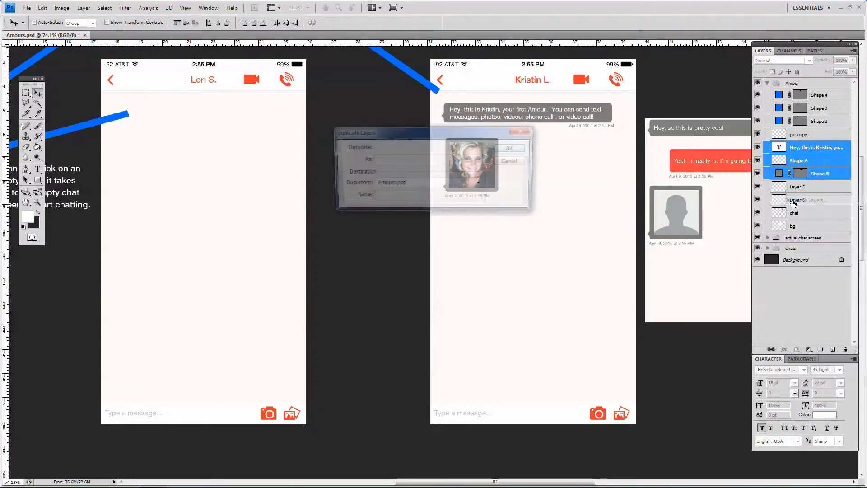
{"action": "left_click", "coordinate": [510, 147]}
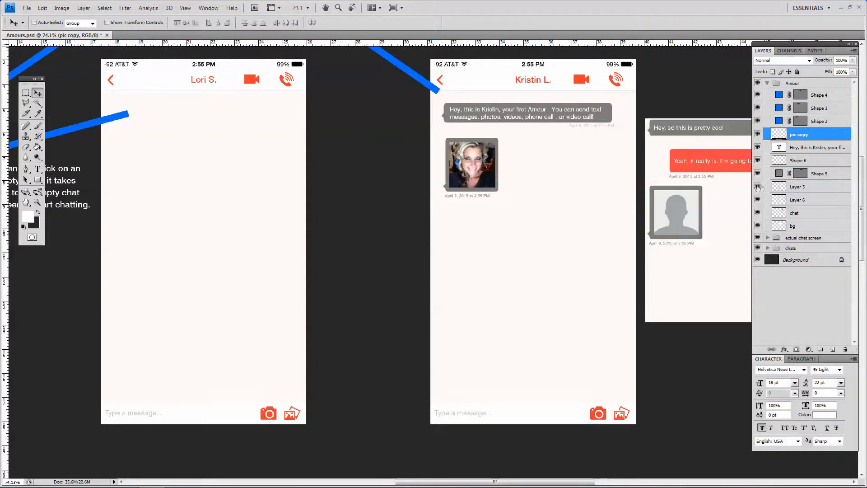
{"action": "left_click", "coordinate": [799, 186]}
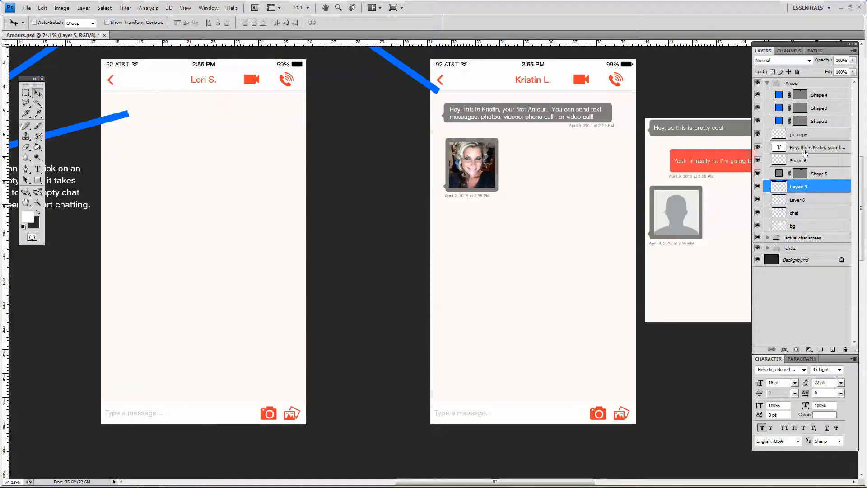
{"action": "right_click", "coordinate": [817, 147]}
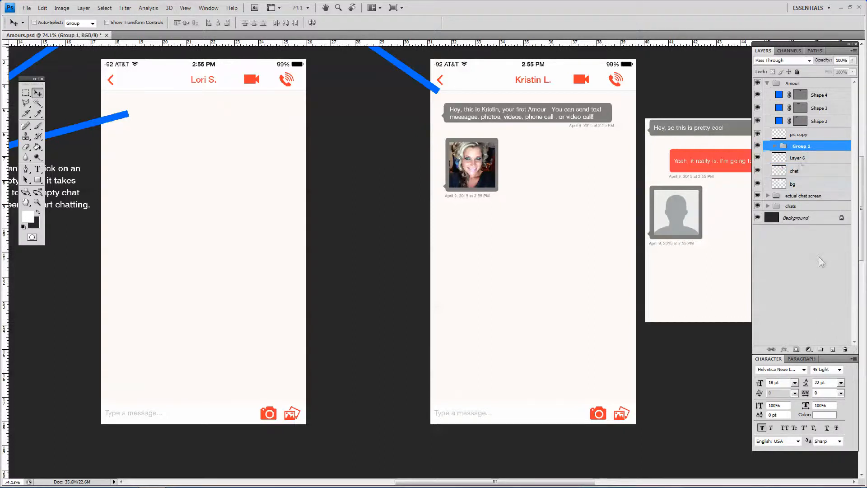
{"action": "double_click", "coordinate": [801, 146]}
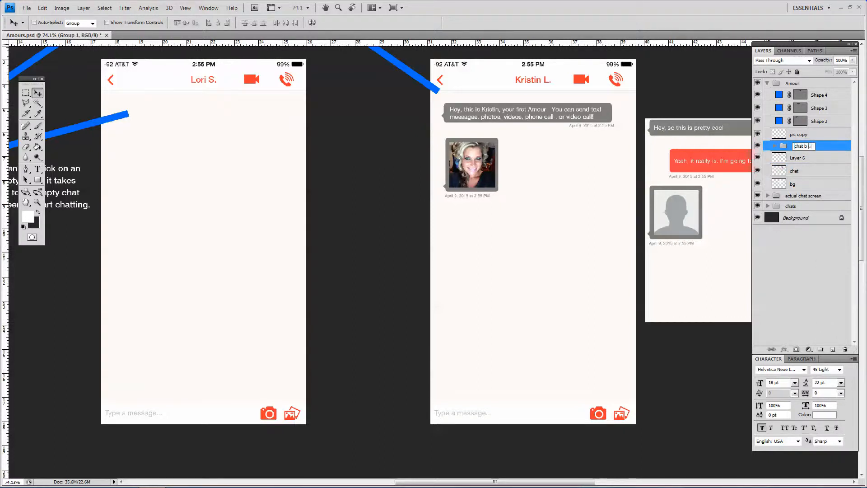
{"action": "double_click", "coordinate": [802, 145]}
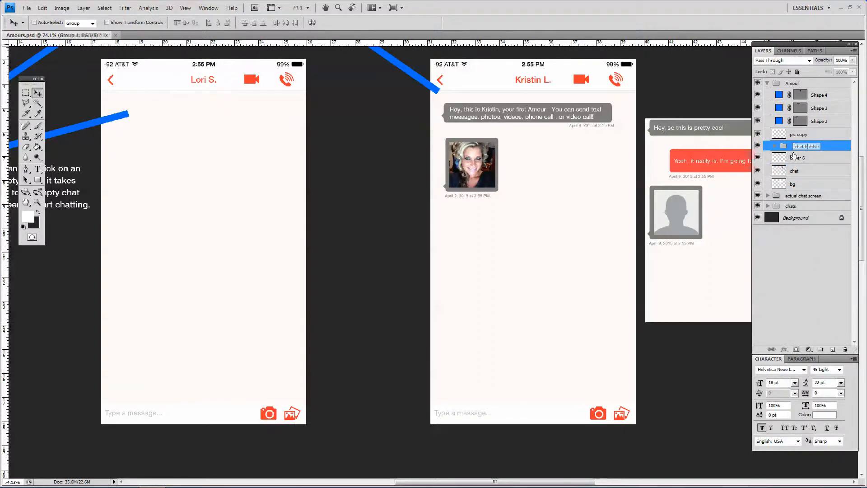
{"action": "left_click", "coordinate": [793, 84]}
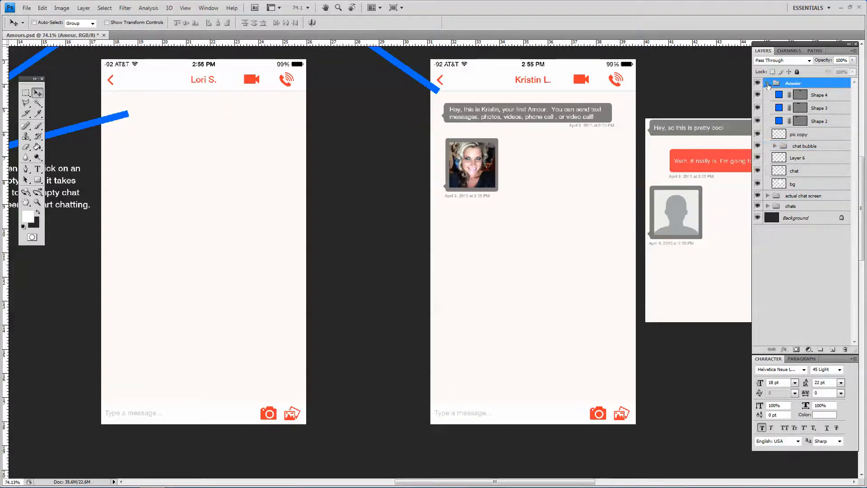
Duplicate the chat bubble group into a second chat group below Kristin's photo
{"action": "left_click", "coordinate": [767, 83]}
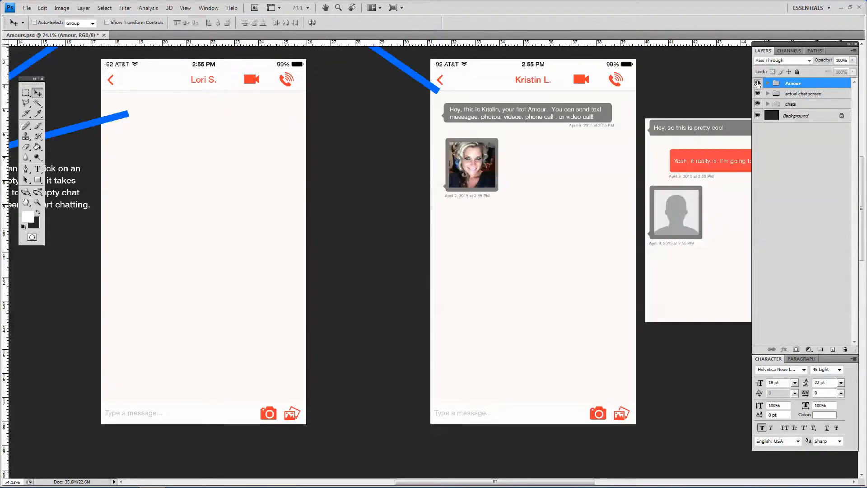
{"action": "left_click", "coordinate": [768, 83]}
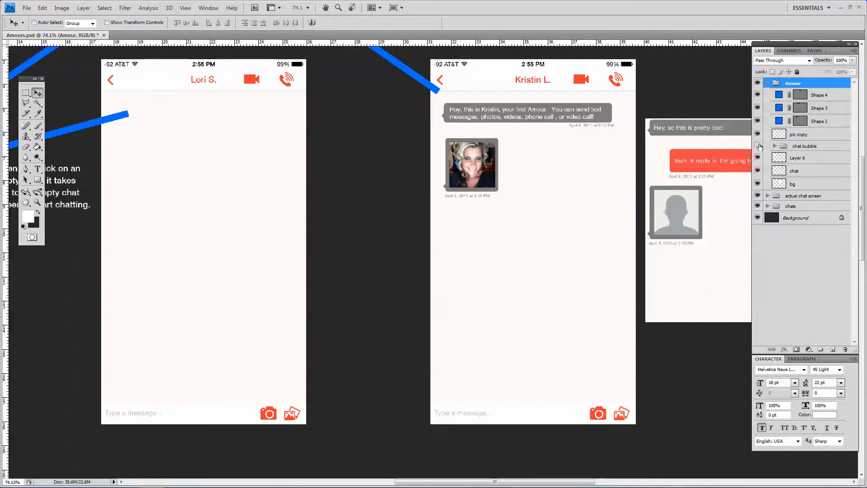
{"action": "right_click", "coordinate": [804, 146]}
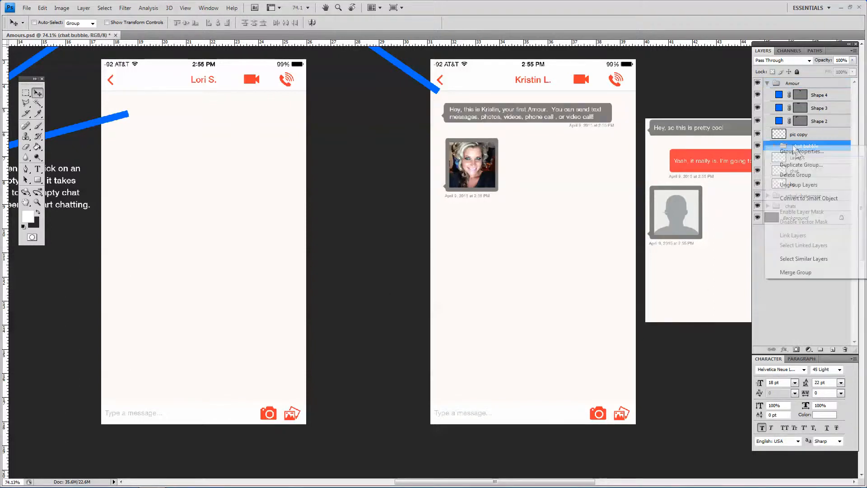
{"action": "left_click", "coordinate": [803, 164]}
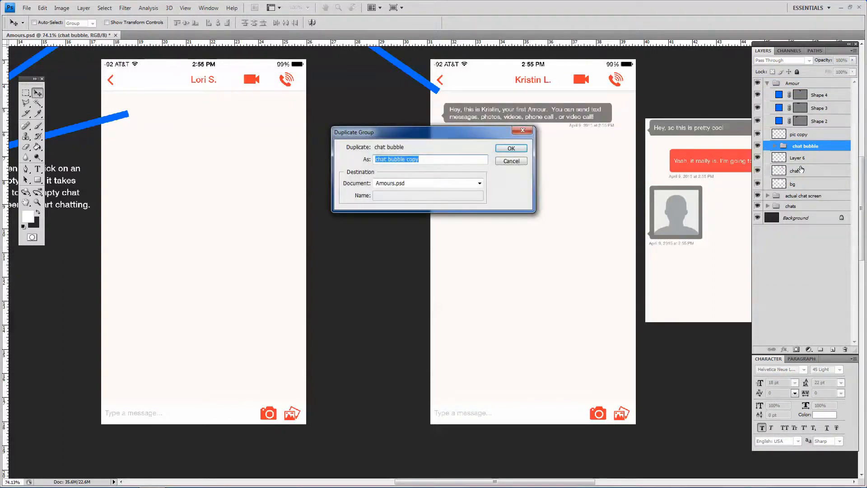
{"action": "left_click", "coordinate": [510, 147]}
{"action": "type", "text": "Yes"}
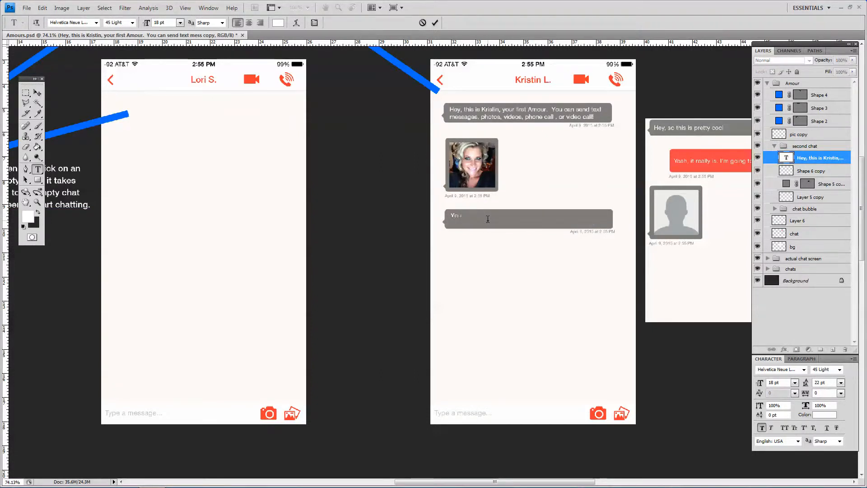
Type the caption about clicking a sent photo to view it full screen and save it, then commit
{"action": "type", "text": "You can click on t"}
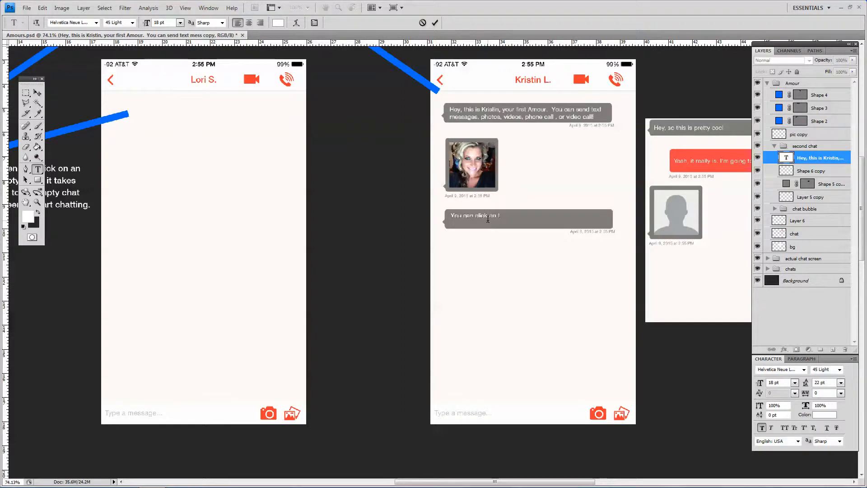
{"action": "type", "text": "a photo"}
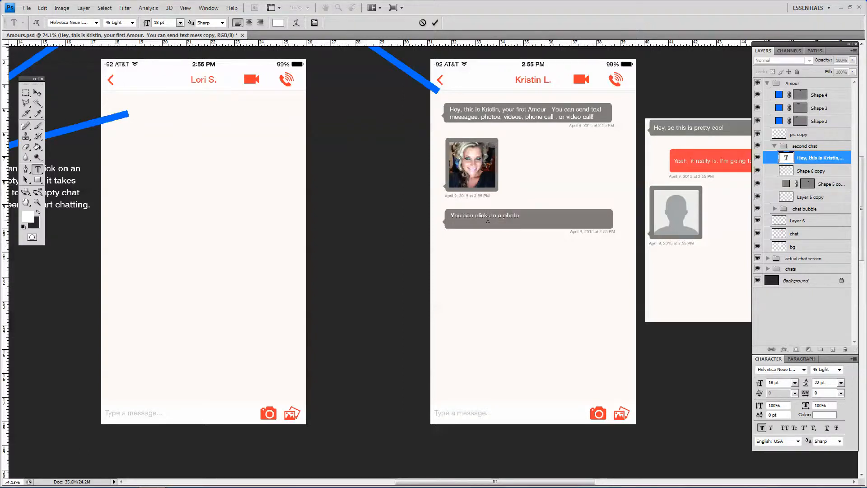
{"action": "type", "text": "someone e"}
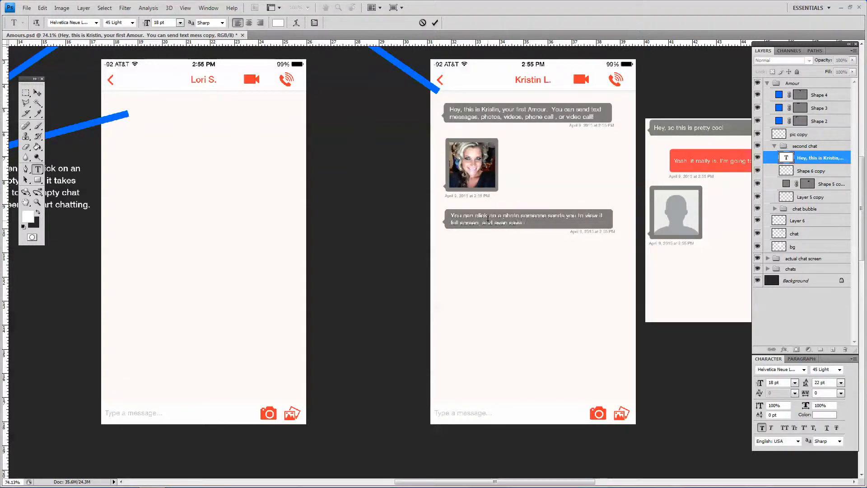
{"action": "left_click", "coordinate": [26, 92]}
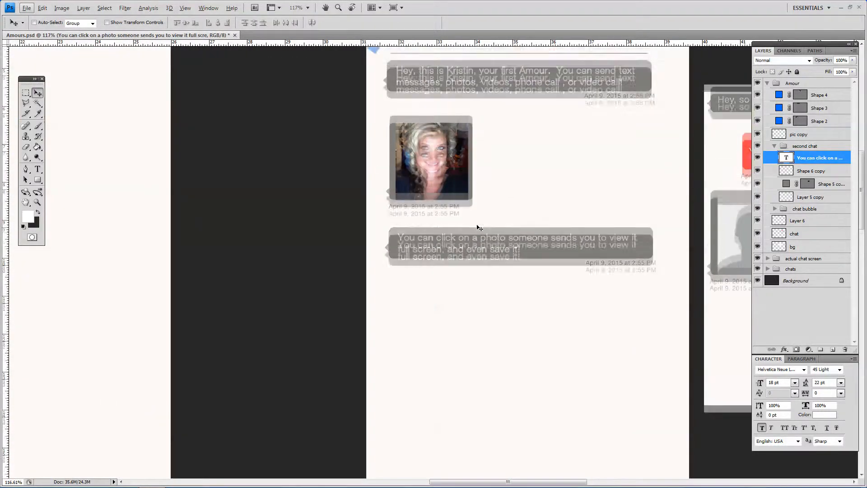
{"action": "scroll", "scroll_direction": "up", "scroll_amount": 3}
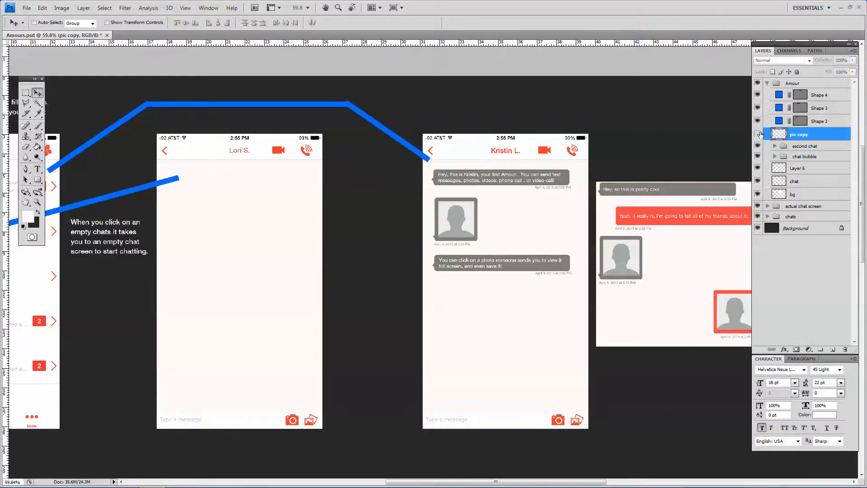
Show pic copy again and group it with Layer 6 into a new group named 'photo'
{"action": "left_click", "coordinate": [759, 134]}
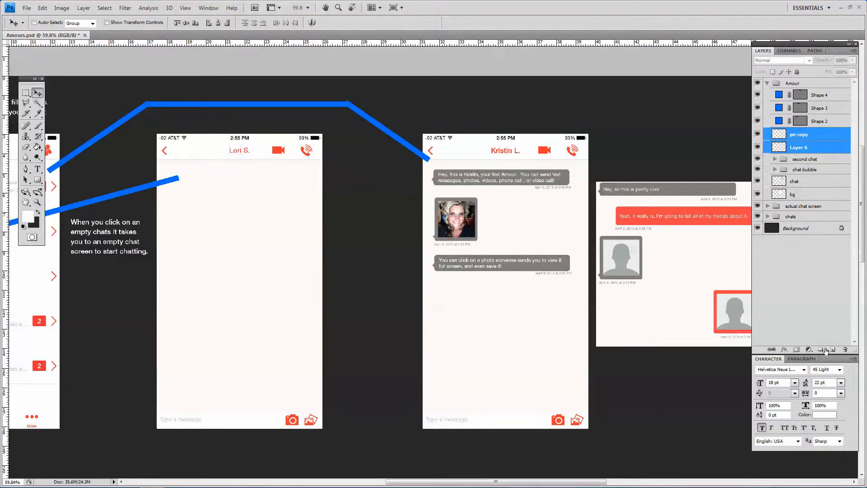
{"action": "left_click", "coordinate": [822, 349]}
{"action": "type", "text": "photo"}
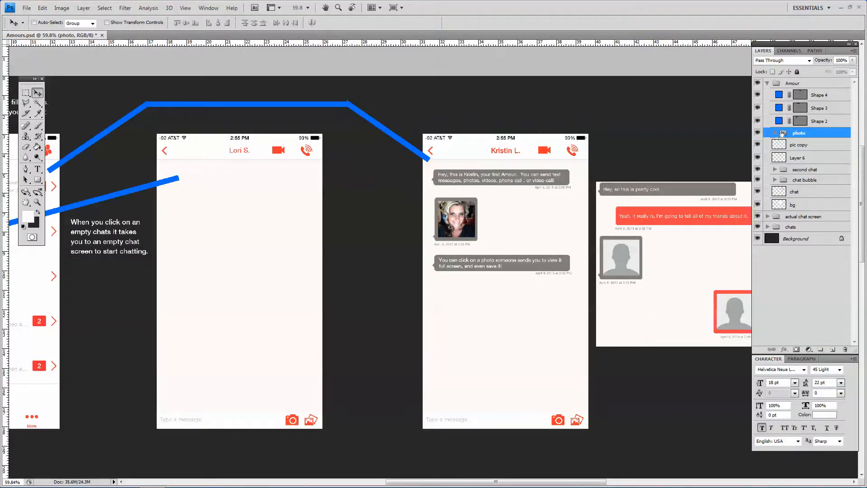
{"action": "left_click", "coordinate": [798, 157]}
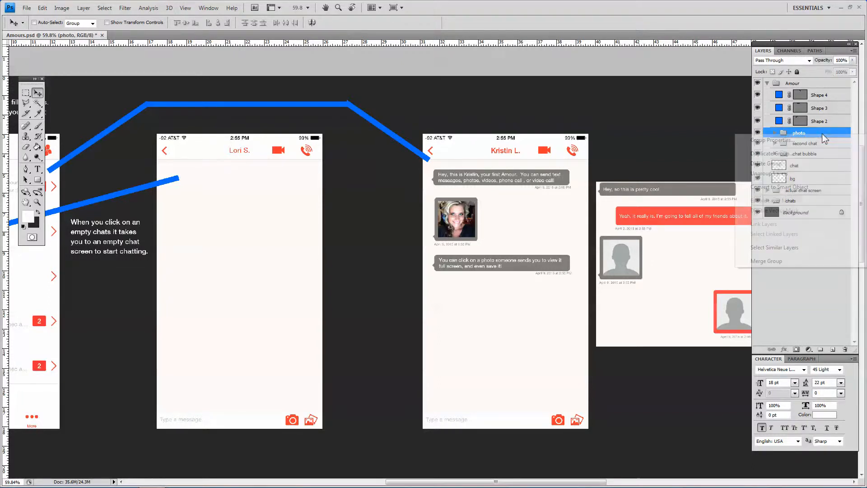
Duplicate the photo group as 'video' below the caption bubble and select pic copy 2
{"action": "left_click", "coordinate": [772, 154]}
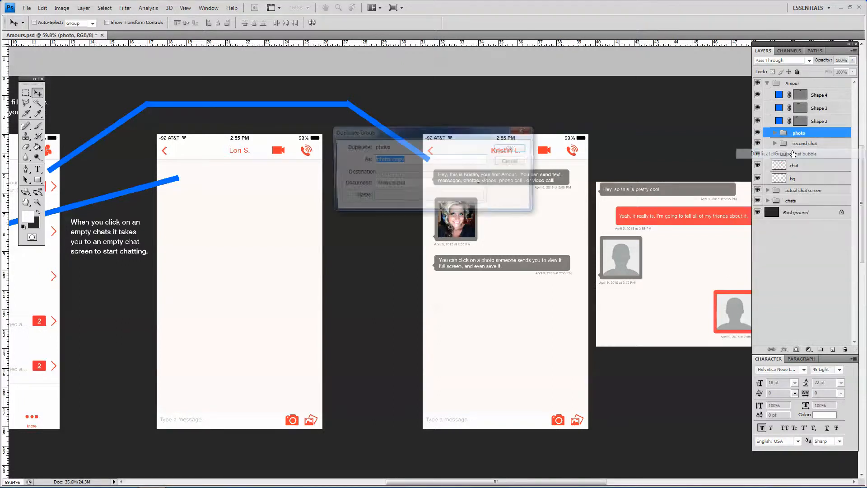
{"action": "left_click", "coordinate": [508, 150]}
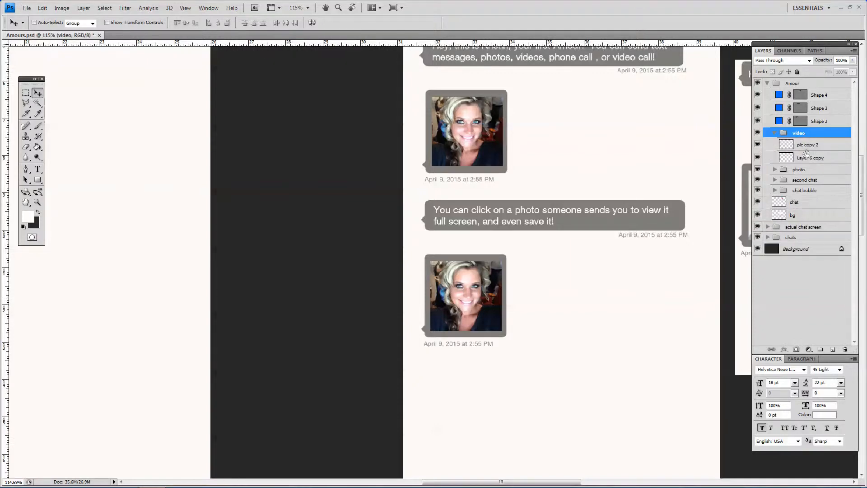
{"action": "left_click", "coordinate": [808, 144]}
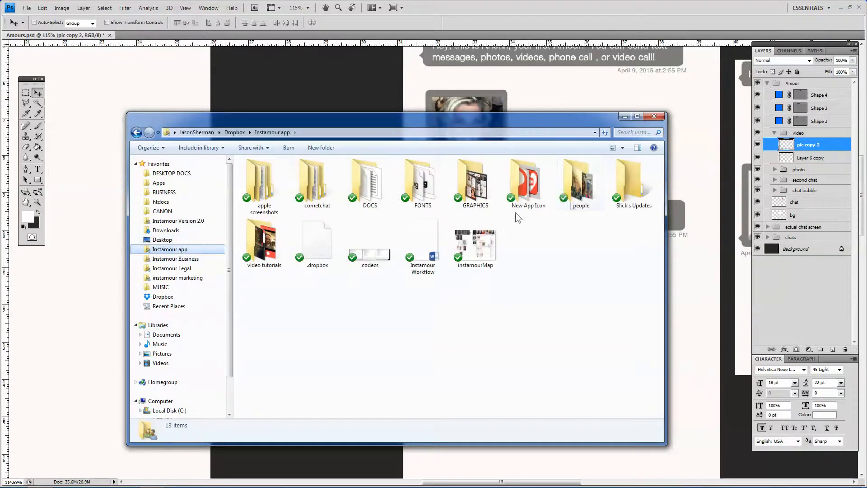
Copy the kristin2 portrait from the people folder into the lower bubble as Layer 7, sized to fit
{"action": "double_click", "coordinate": [581, 179]}
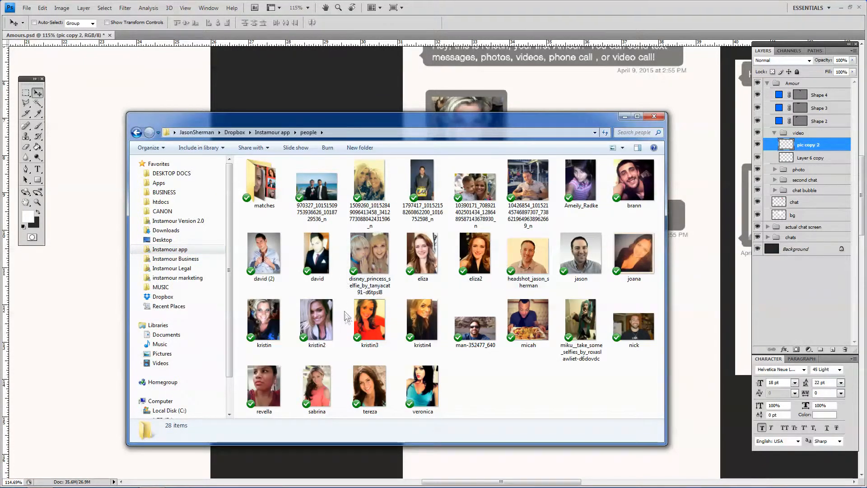
{"action": "double_click", "coordinate": [316, 318]}
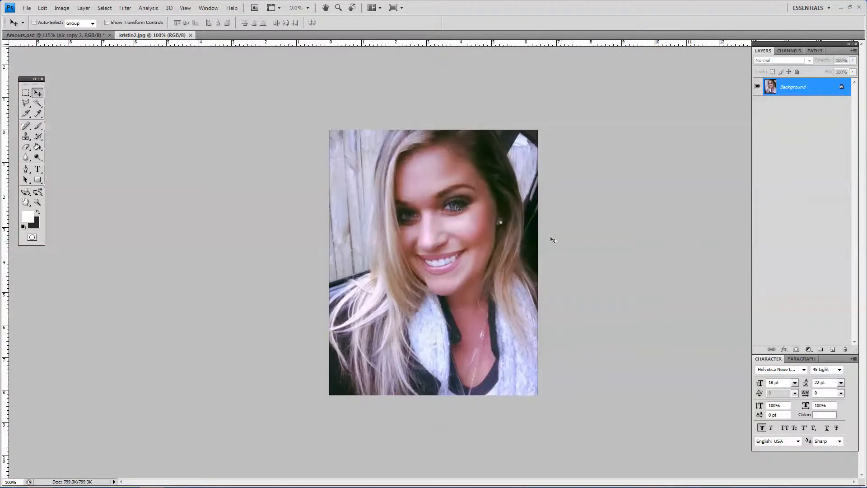
{"action": "left_click", "coordinate": [26, 92]}
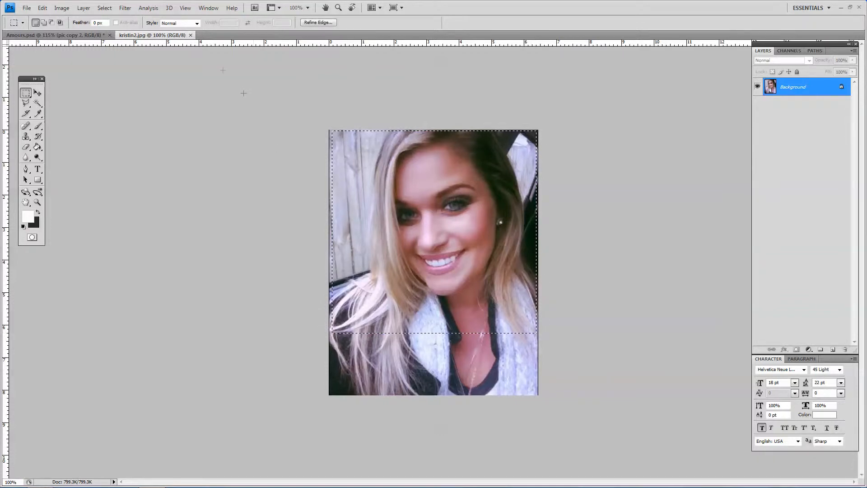
{"action": "left_click", "coordinate": [55, 35]}
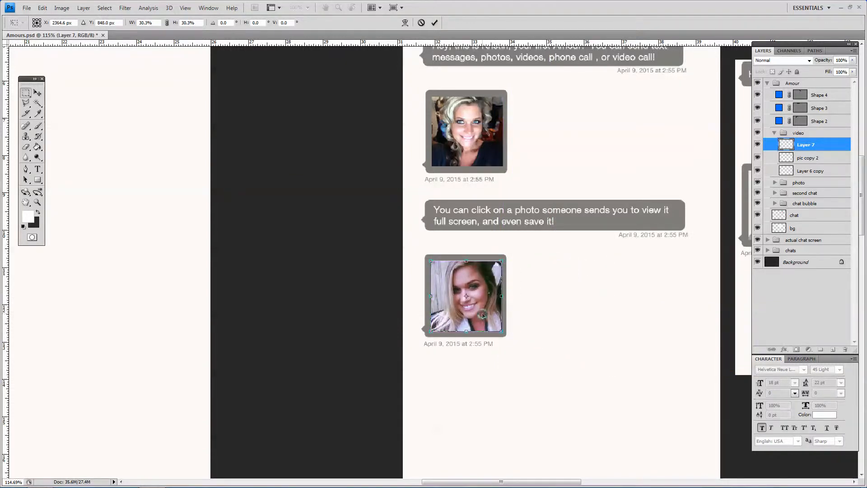
{"action": "left_click", "coordinate": [812, 157]}
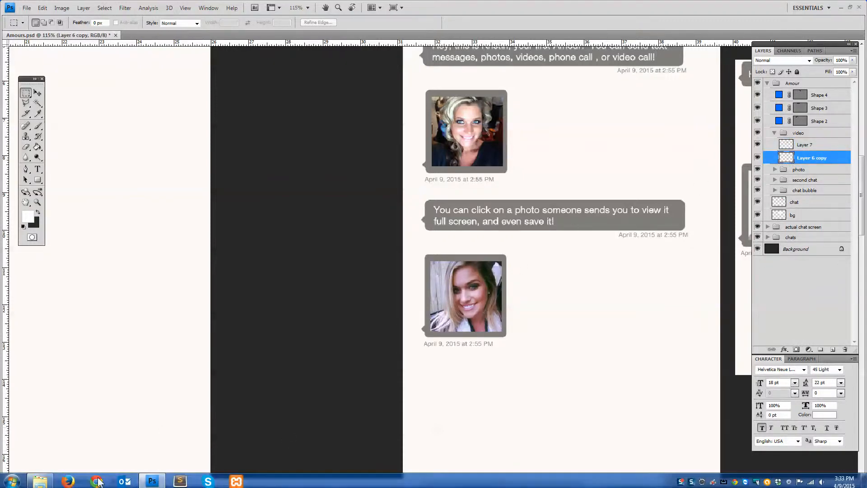
Browse Explorer into Instamour Version 2.0 > PNGs, checking the video recording folder and returning
{"action": "left_click", "coordinate": [40, 480]}
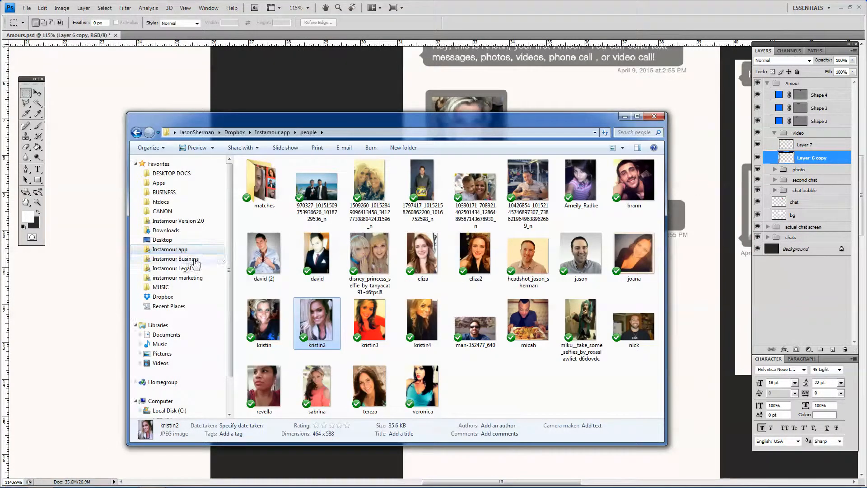
{"action": "mouse_move", "coordinate": [198, 202]}
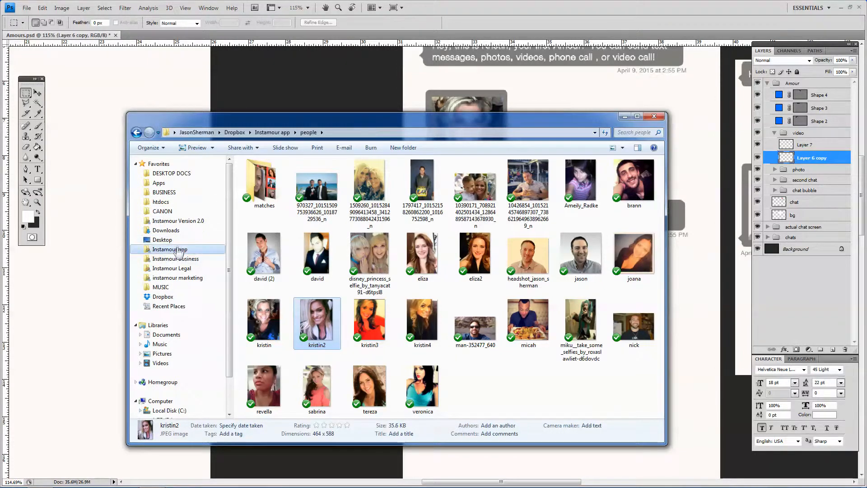
{"action": "left_click", "coordinate": [178, 220]}
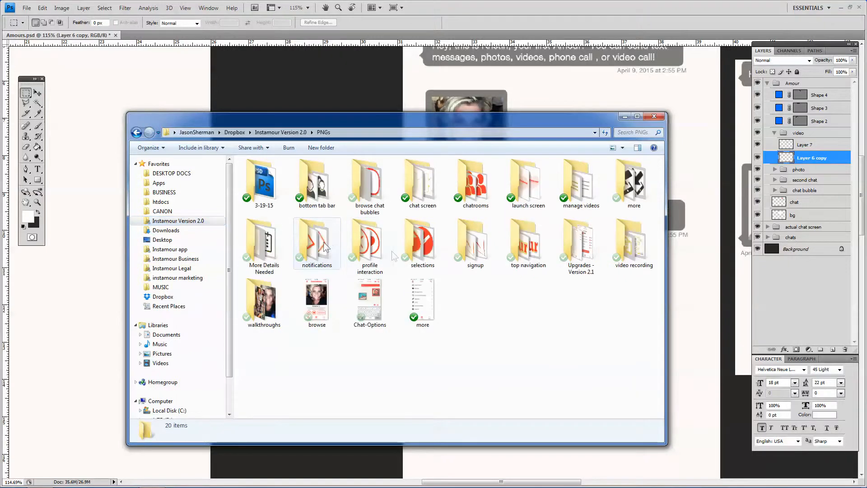
{"action": "left_click", "coordinate": [487, 302]}
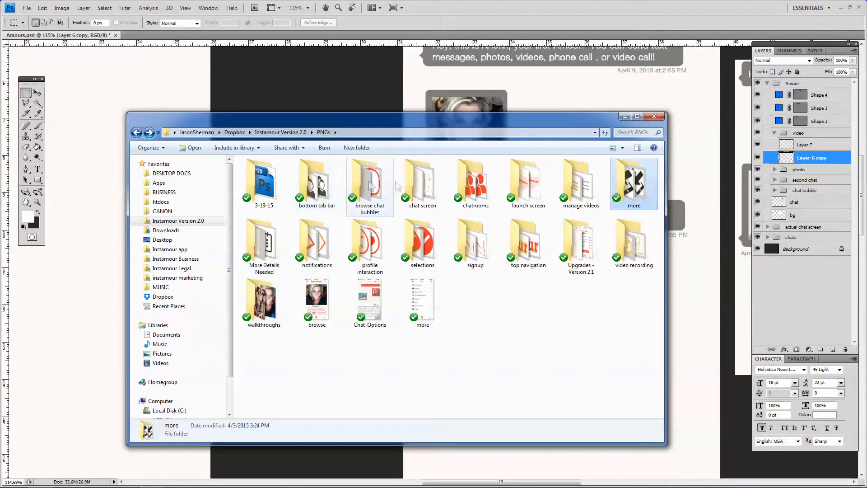
{"action": "double_click", "coordinate": [420, 183]}
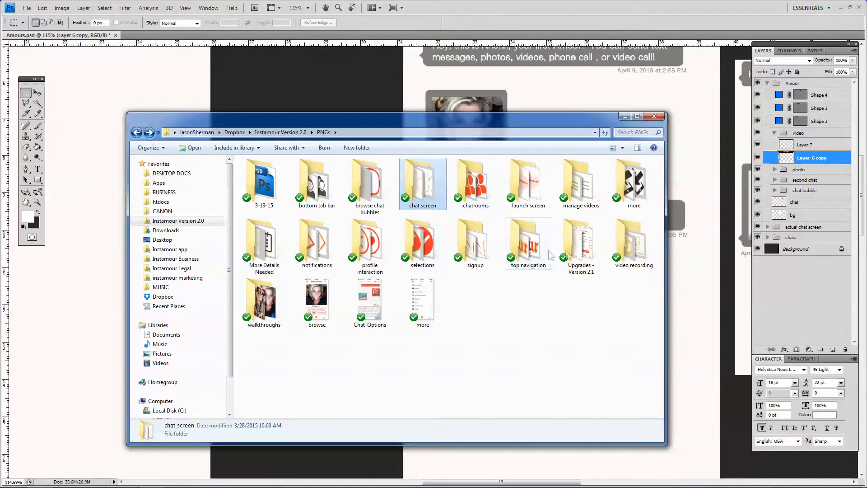
{"action": "double_click", "coordinate": [633, 232]}
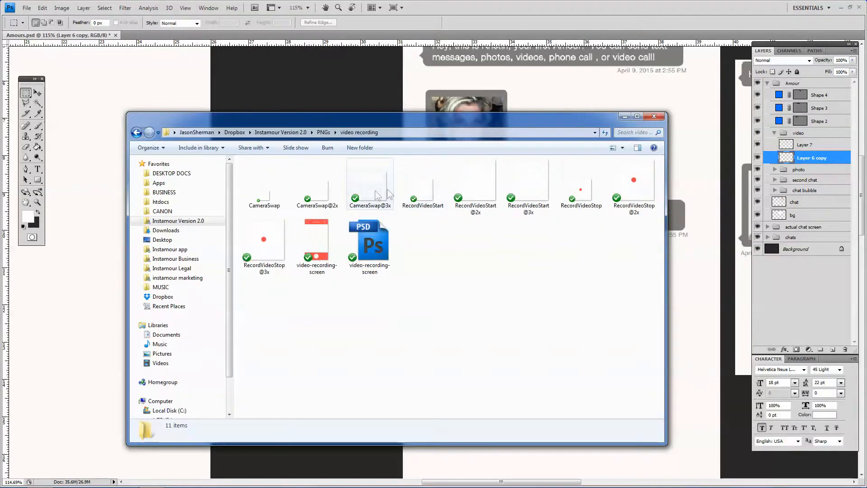
{"action": "left_click", "coordinate": [137, 133]}
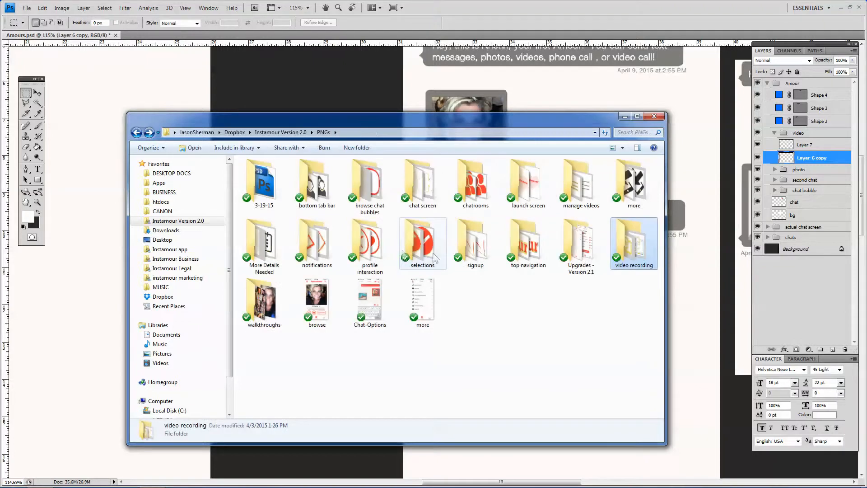
{"action": "left_click", "coordinate": [475, 240]}
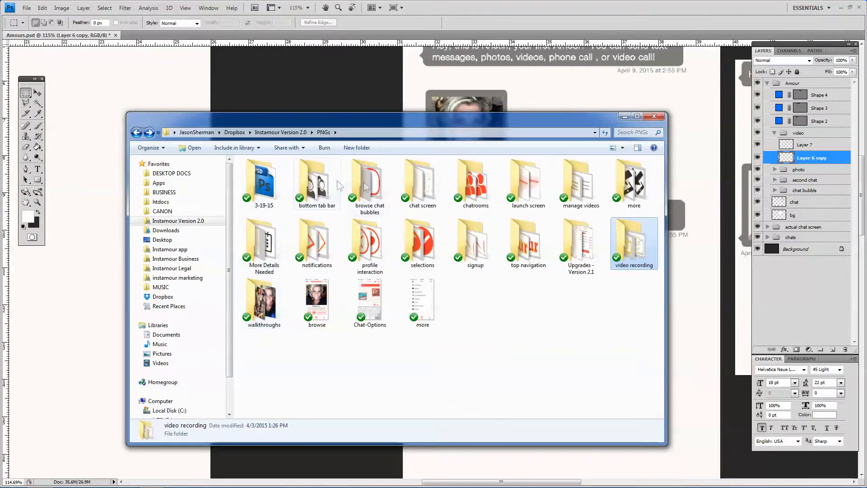
{"action": "mouse_move", "coordinate": [398, 186]}
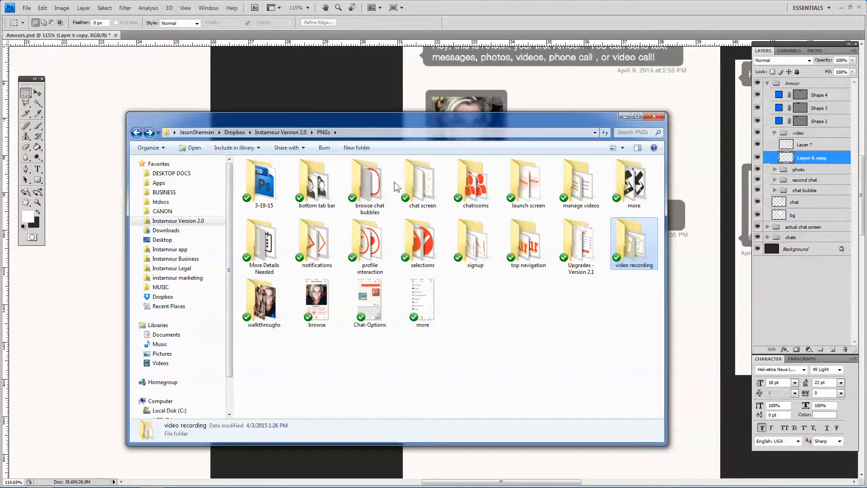
From the manage videos folder, place the VideoListPlay@3x green play icon over the lower photo as Layer 8
{"action": "double_click", "coordinate": [580, 180]}
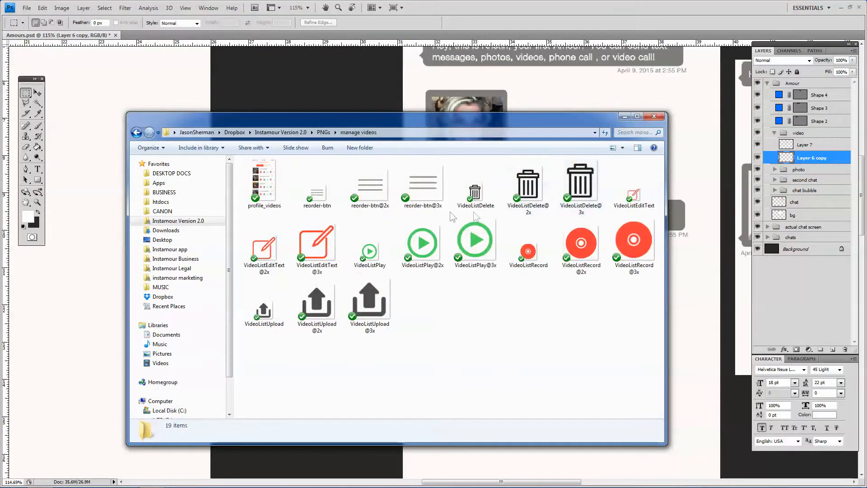
{"action": "left_click", "coordinate": [474, 242]}
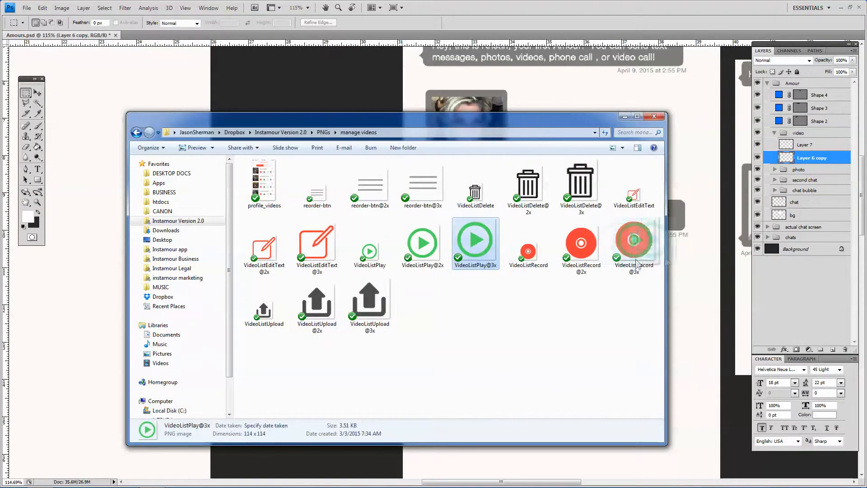
{"action": "double_click", "coordinate": [475, 242]}
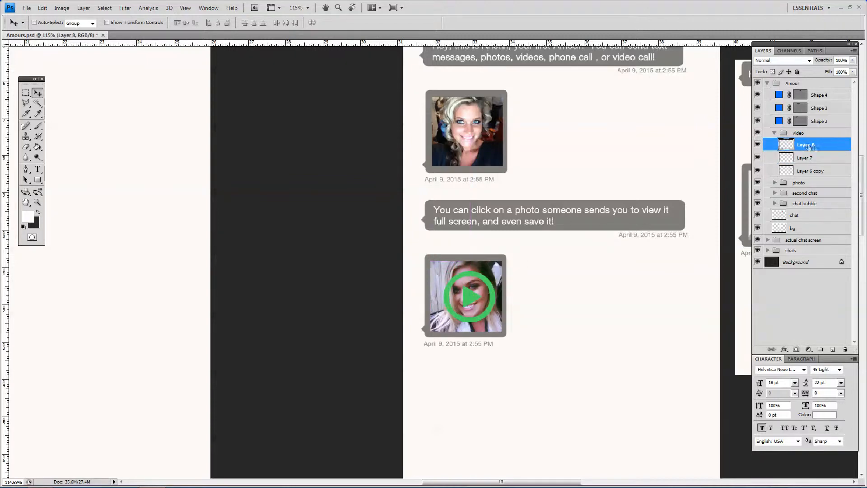
Give Layer 8 a dark grey Color Overlay at lowered opacity so the play icon is translucent
{"action": "double_click", "coordinate": [806, 144]}
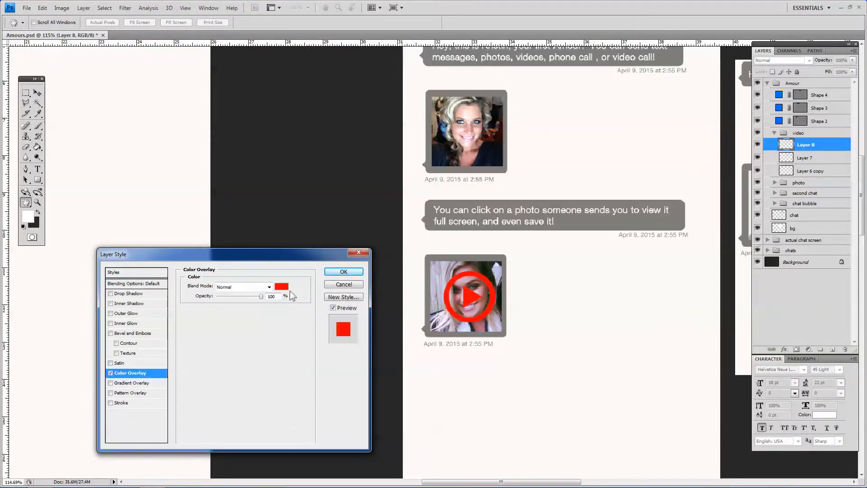
{"action": "left_click", "coordinate": [282, 287]}
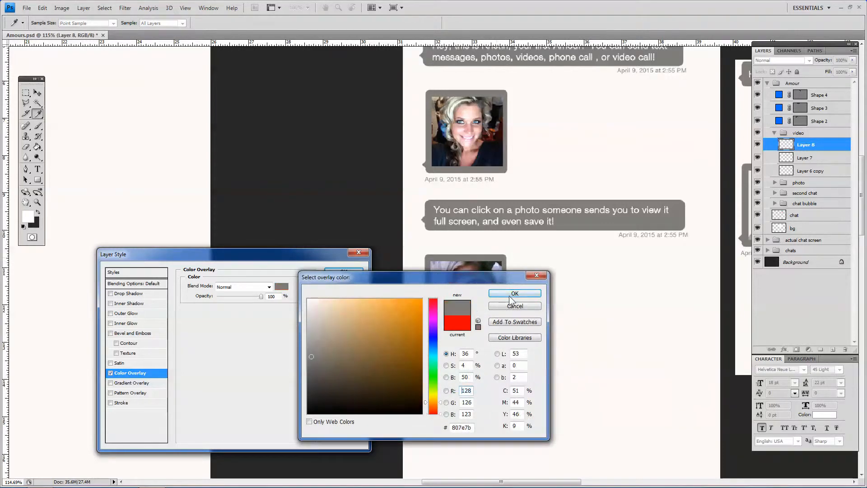
{"action": "left_click", "coordinate": [515, 292]}
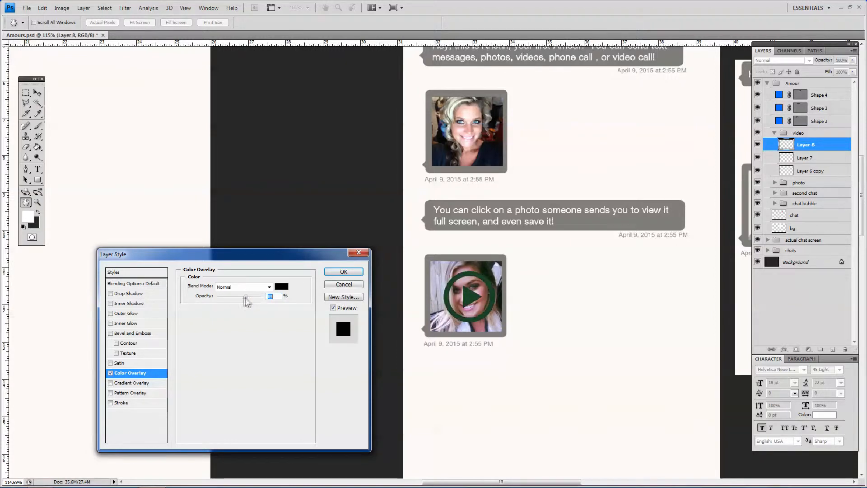
{"action": "left_click", "coordinate": [343, 272]}
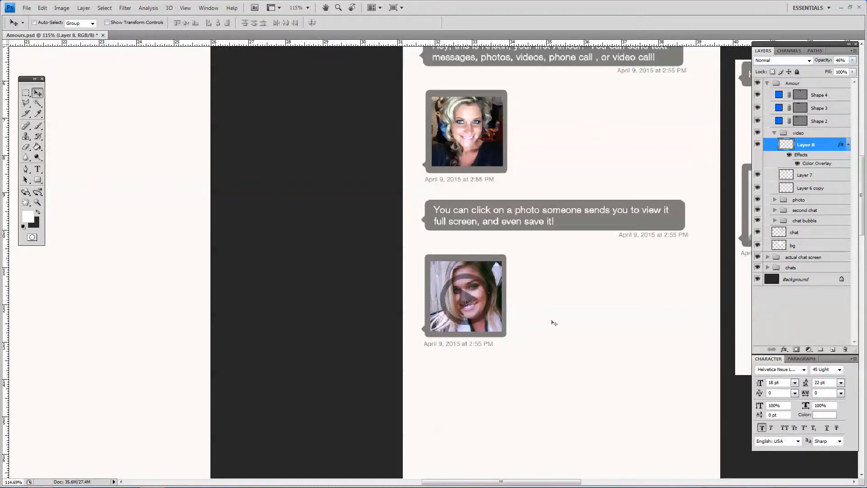
{"action": "mouse_move", "coordinate": [544, 299]}
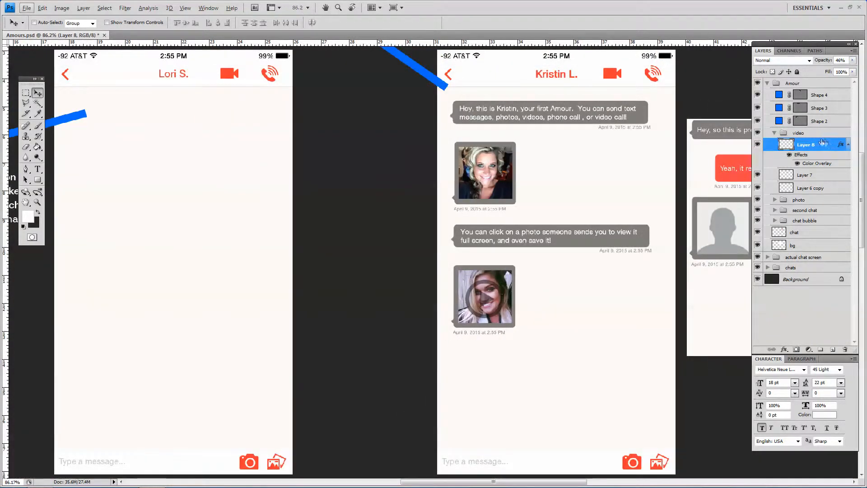
Duplicate the second chat group as 'third chat' below the video thumbnail
{"action": "right_click", "coordinate": [799, 143]}
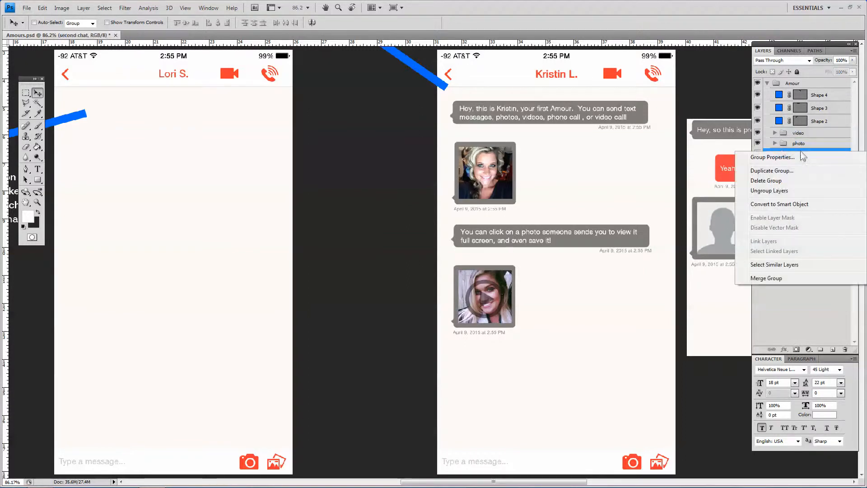
{"action": "left_click", "coordinate": [771, 170]}
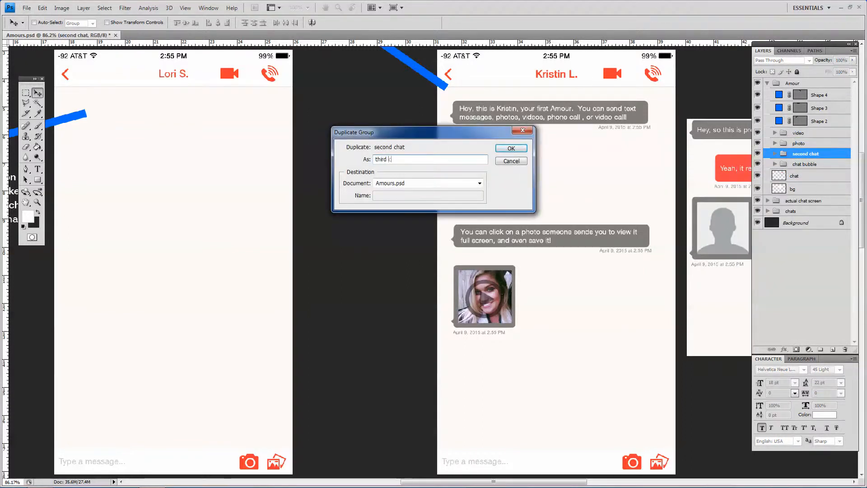
{"action": "left_click", "coordinate": [510, 147]}
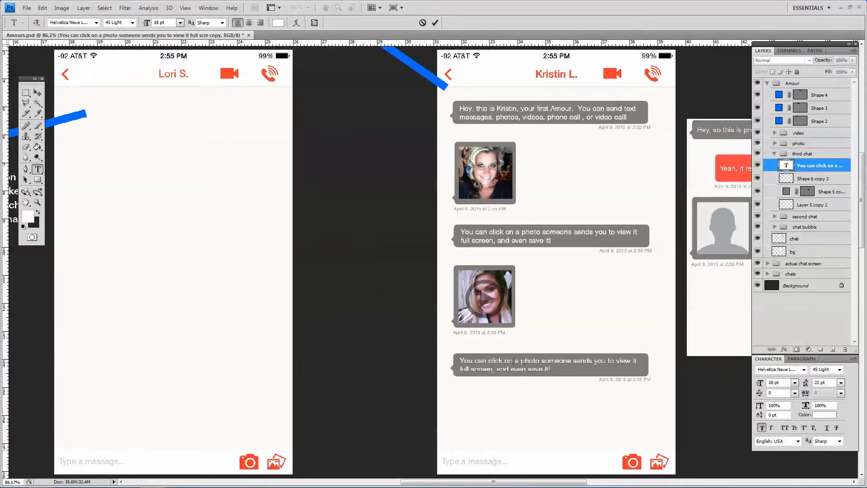
Rewrite the third bubble's text to invite clicking to watch the video message, then commit
{"action": "double_click", "coordinate": [529, 361]}
{"action": "type", "text": "Click on the video above to start"}
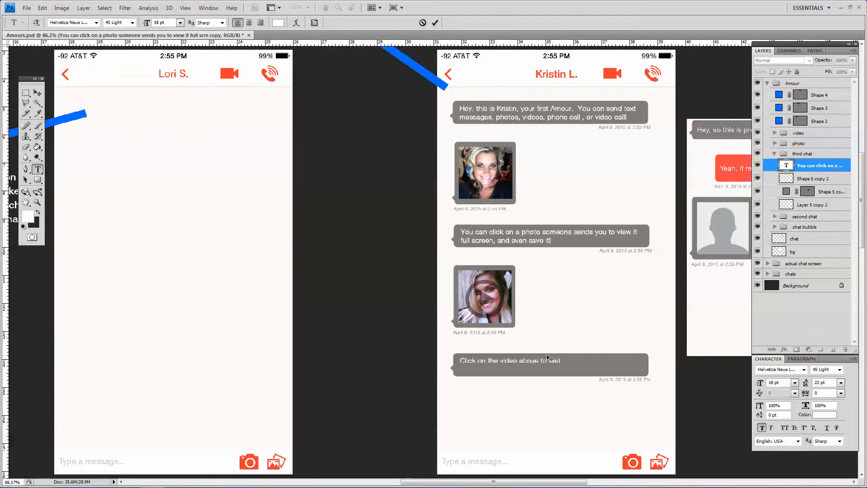
{"action": "type", "text": "watch"}
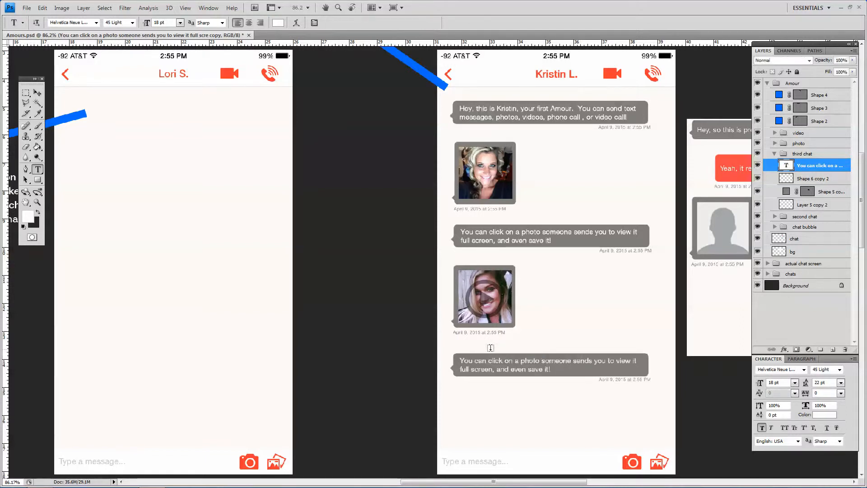
{"action": "left_click", "coordinate": [519, 379]}
{"action": "type", "text": "Click on the video thumbnail above to watch my video message to you!"}
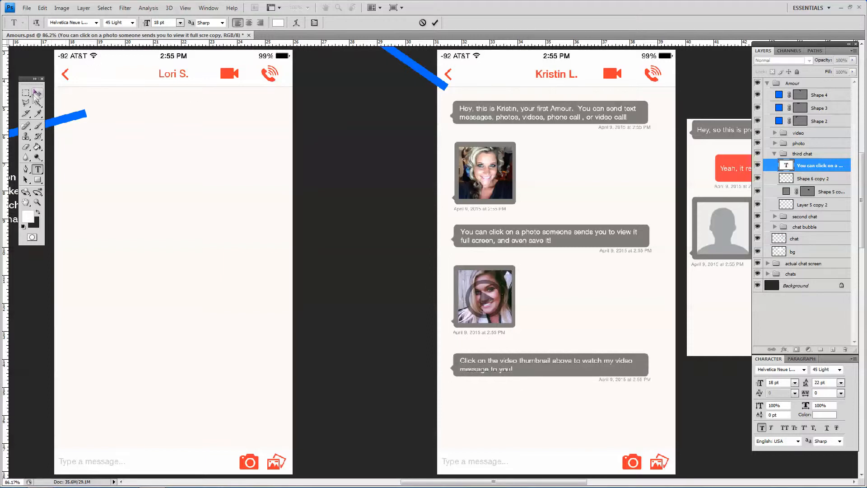
{"action": "left_click", "coordinate": [26, 93]}
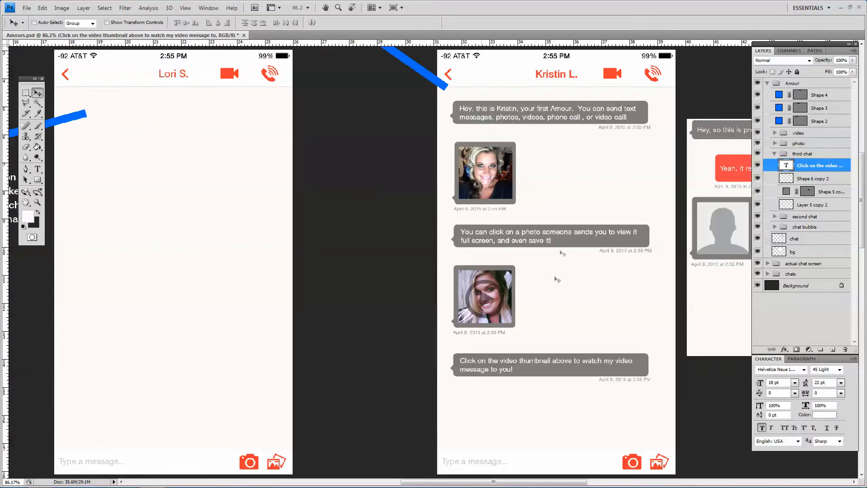
{"action": "mouse_move", "coordinate": [532, 176]}
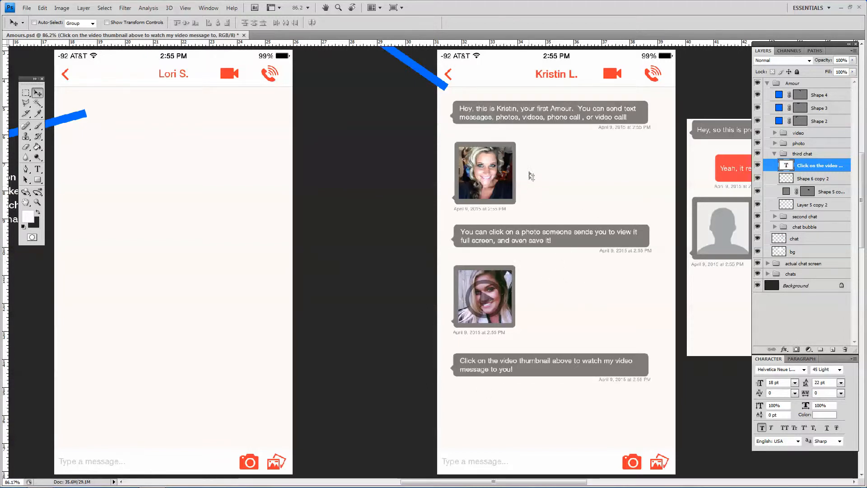
{"action": "mouse_move", "coordinate": [532, 204]}
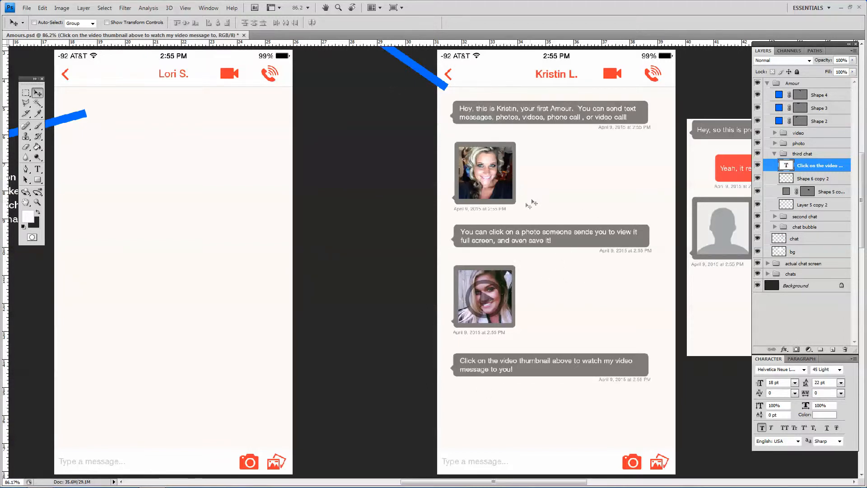
{"action": "mouse_move", "coordinate": [721, 206]}
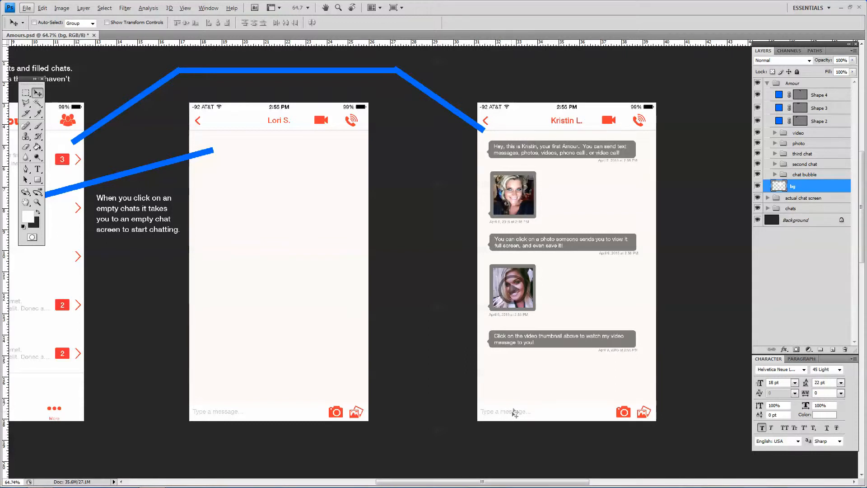
{"action": "mouse_move", "coordinate": [521, 398]}
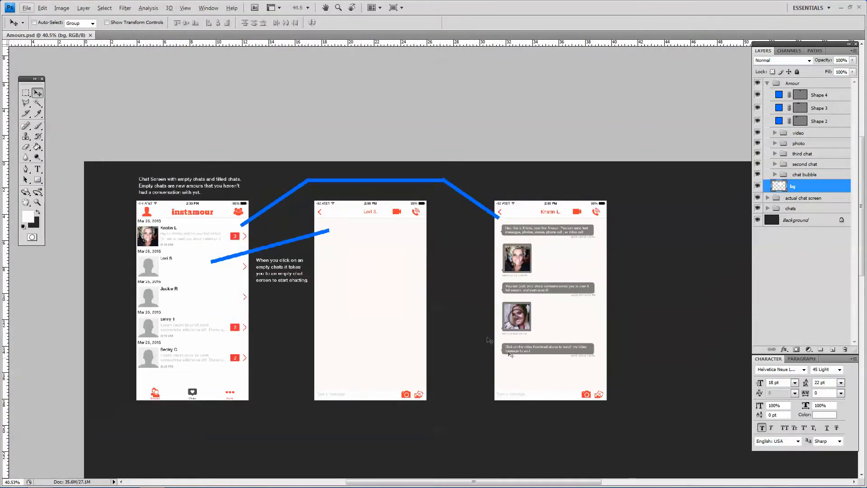
{"action": "mouse_move", "coordinate": [385, 306]}
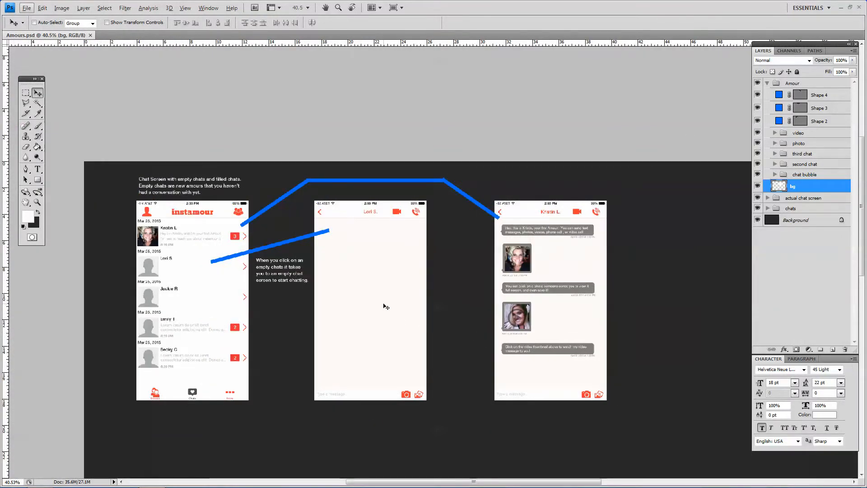
{"action": "mouse_move", "coordinate": [375, 303]}
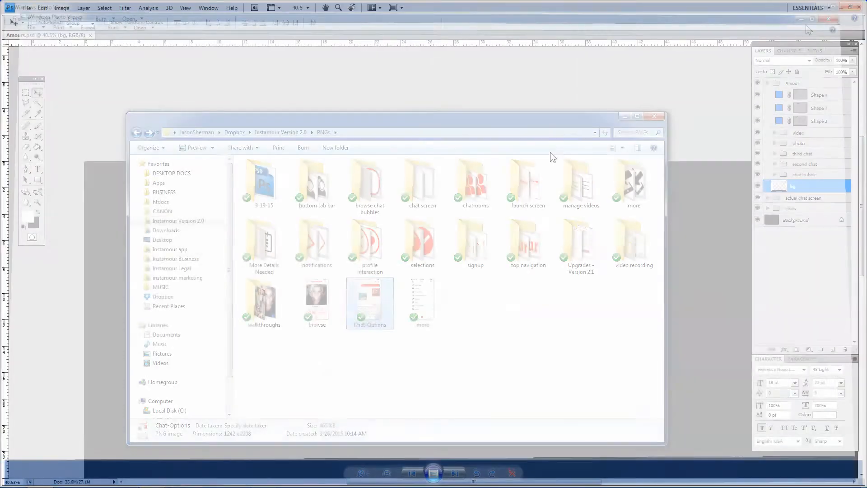
Marquee-select and copy the message bar and keyboard from Chat-Options.png for pasting into Amours.psd
{"action": "double_click", "coordinate": [369, 302]}
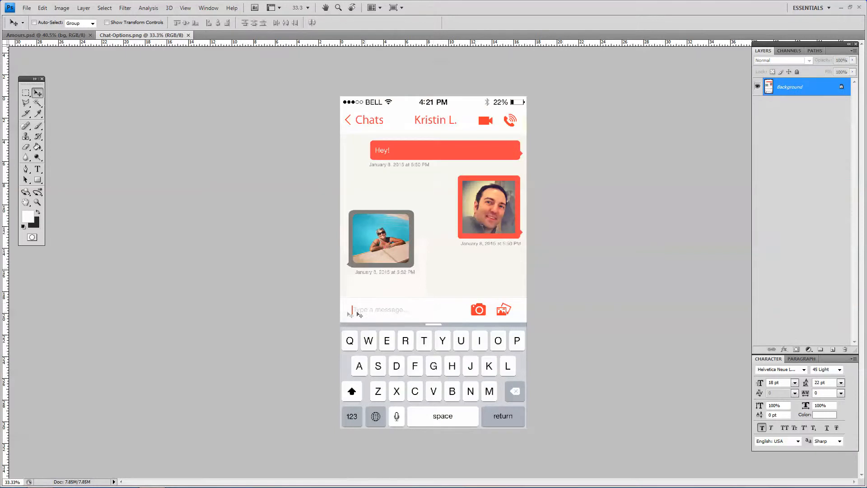
{"action": "left_click", "coordinate": [25, 92]}
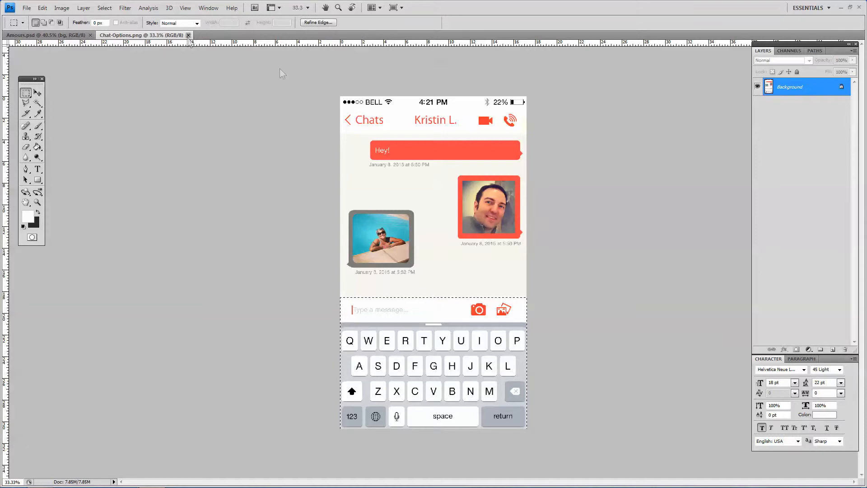
{"action": "left_click", "coordinate": [42, 8]}
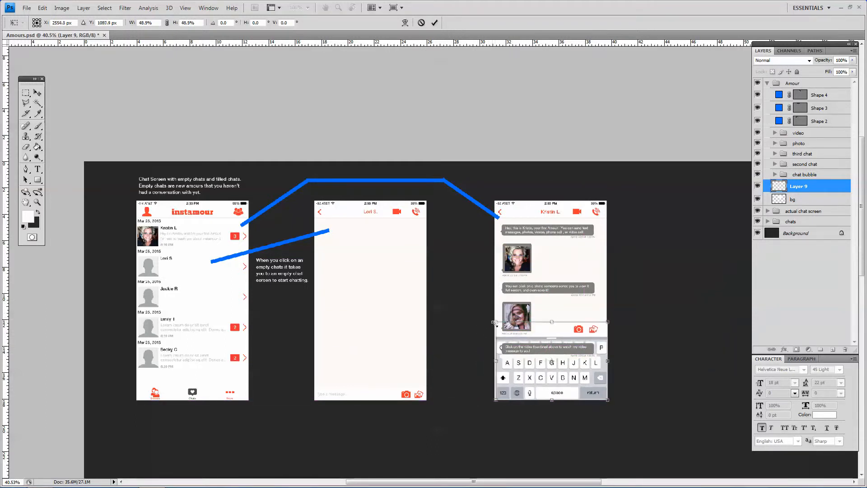
Commit the scaled keyboard and move Layer 9 beside the chat screen above all chat groups
{"action": "left_click", "coordinate": [26, 92]}
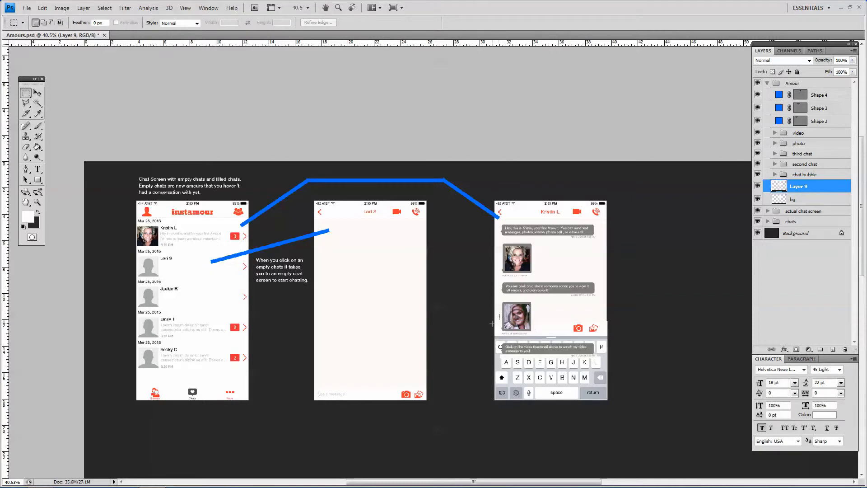
{"action": "left_click", "coordinate": [798, 132]}
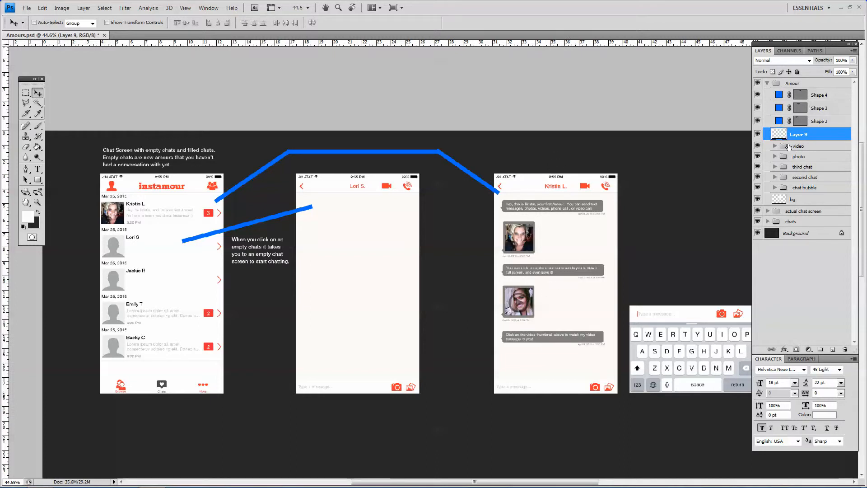
{"action": "left_click", "coordinate": [758, 83]}
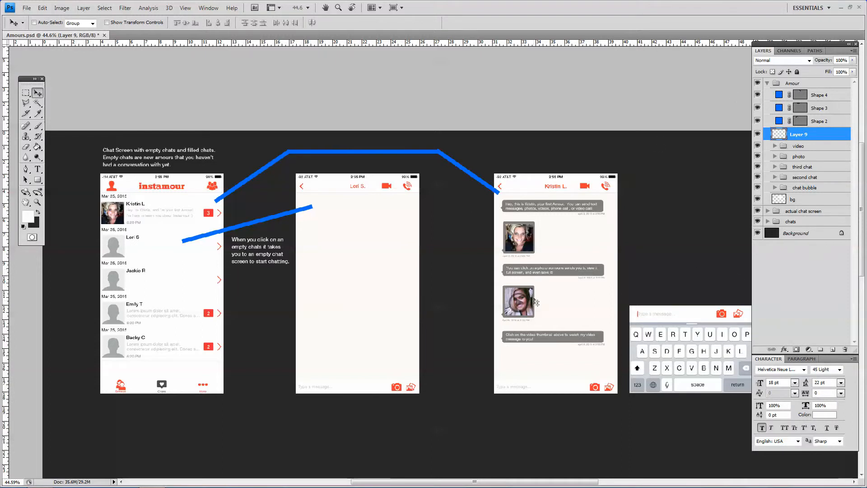
{"action": "mouse_move", "coordinate": [551, 248]}
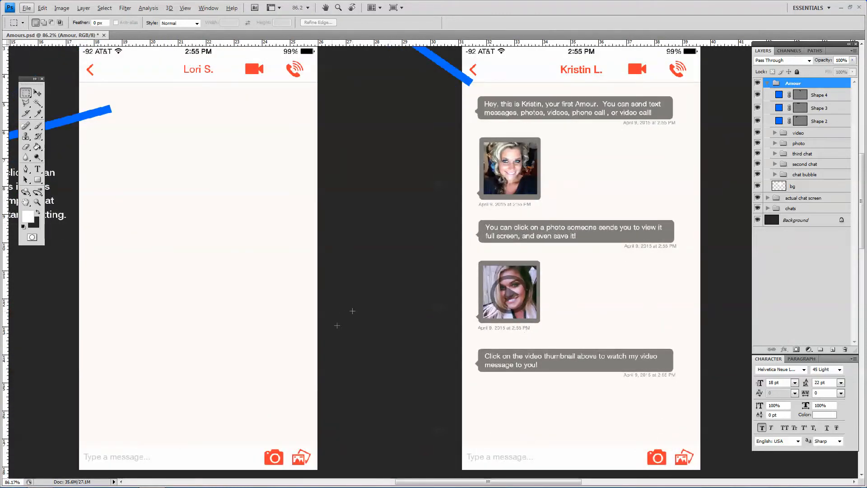
{"action": "mouse_move", "coordinate": [567, 169]}
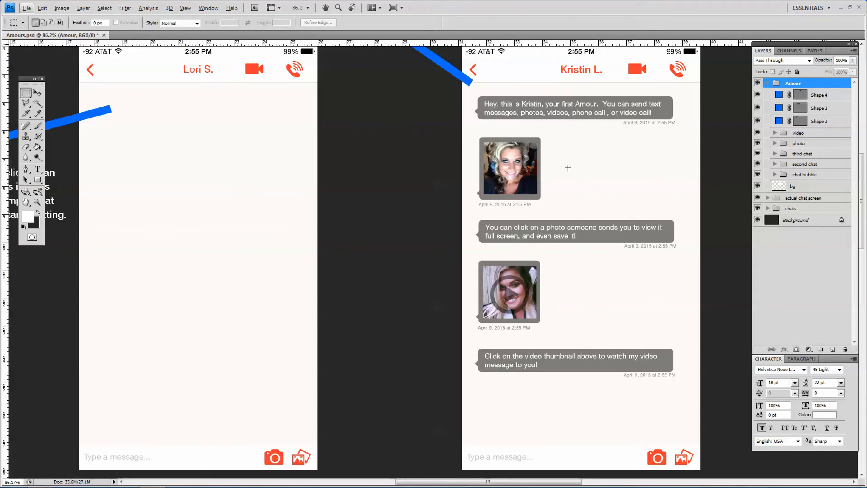